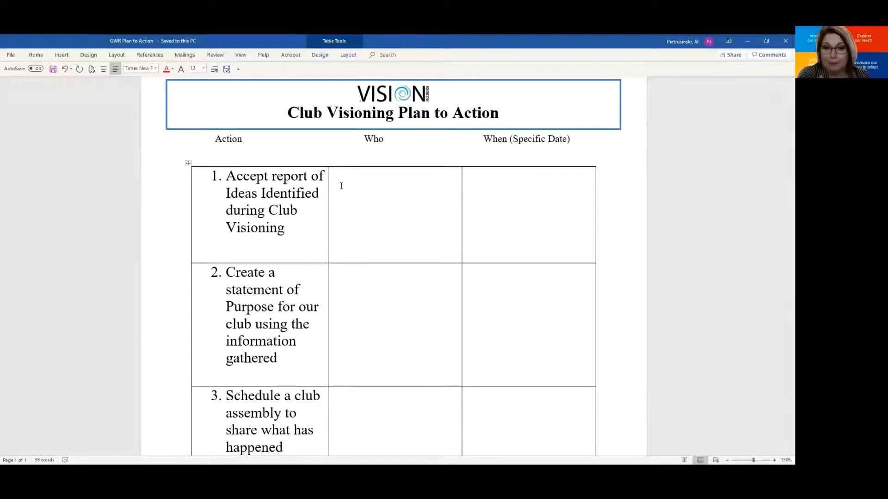
{"action": "type", "text": "Bob"}
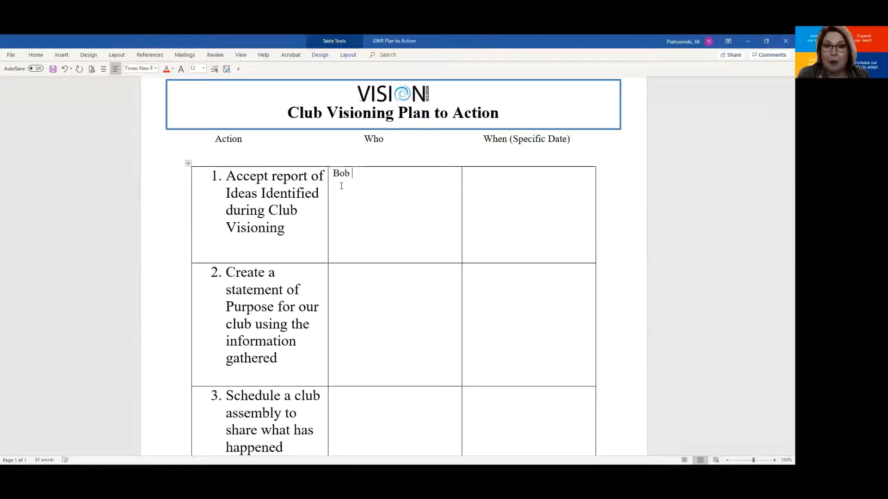
{"action": "type", "text": "Browning"}
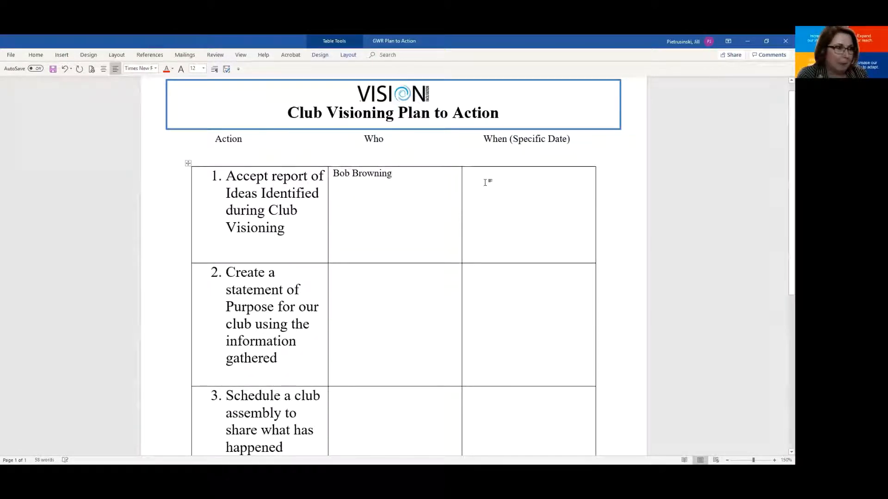
{"action": "type", "text": "09/30/"}
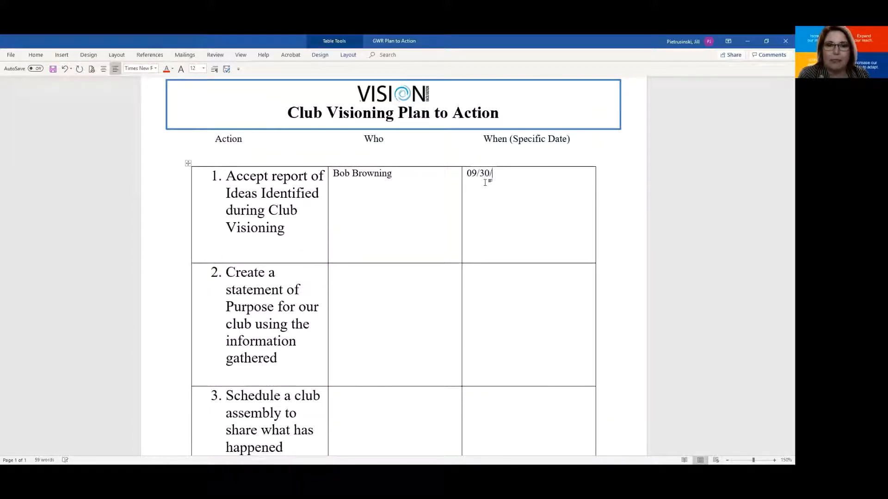
{"action": "type", "text": "2020"}
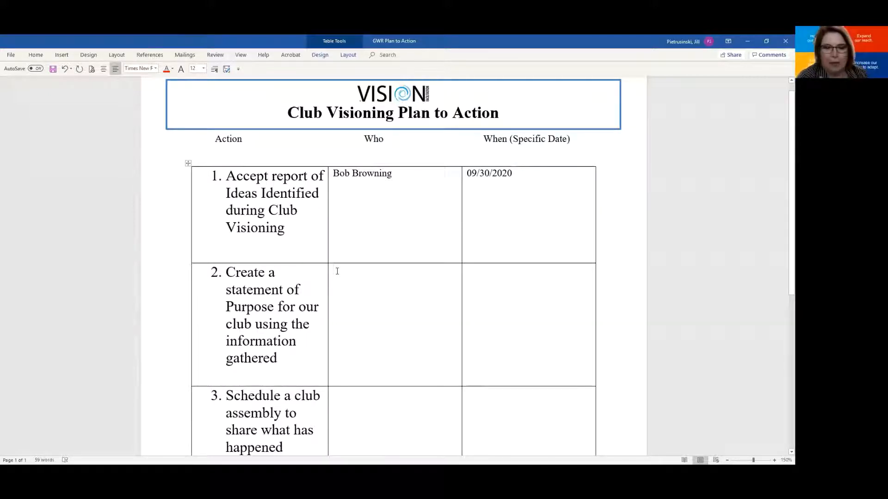
{"action": "left_click", "coordinate": [336, 273]}
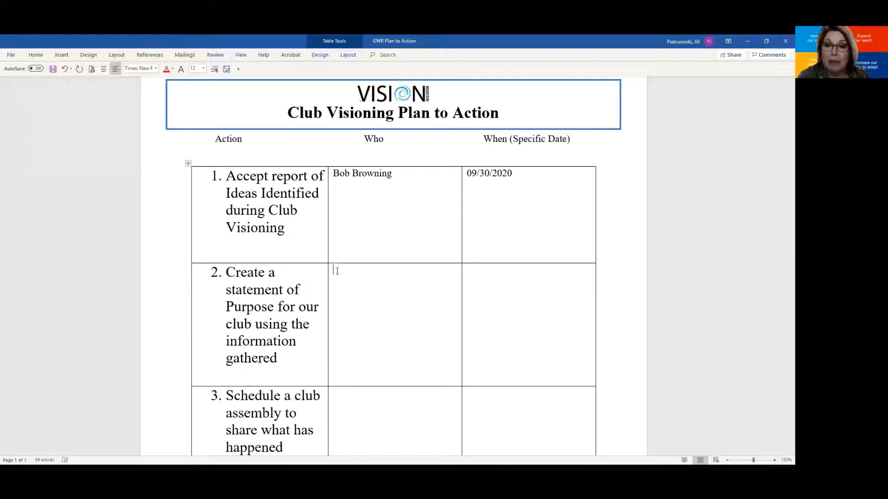
{"action": "scroll", "scroll_direction": "down", "scroll_amount": 3}
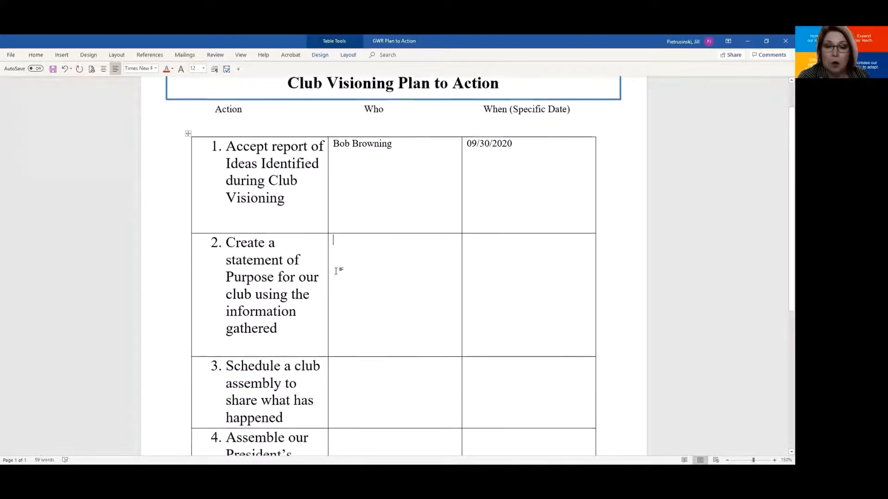
{"action": "scroll", "scroll_direction": "down", "scroll_amount": 3}
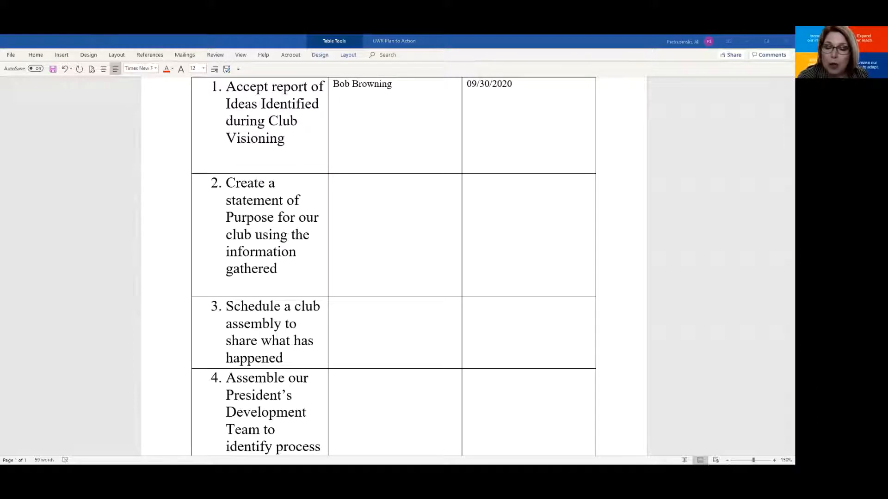
{"action": "left_click", "coordinate": [355, 189]}
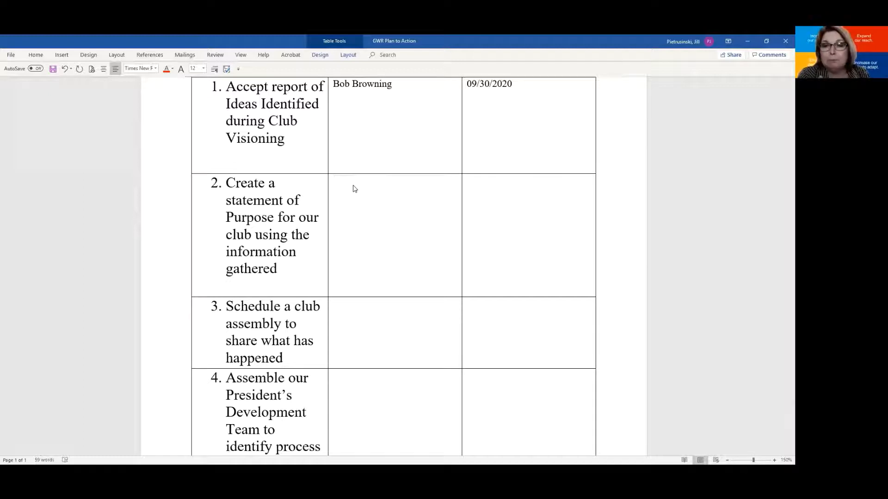
{"action": "left_click", "coordinate": [355, 189]}
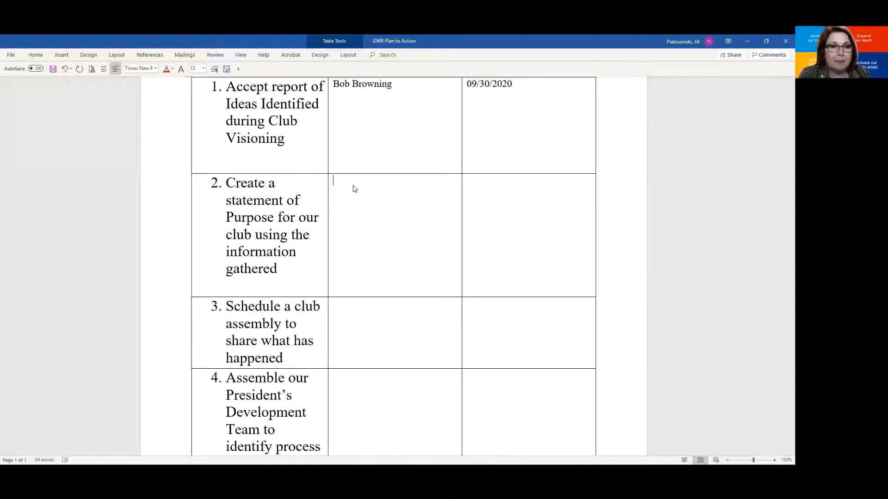
{"action": "type", "text": "Sandy H"}
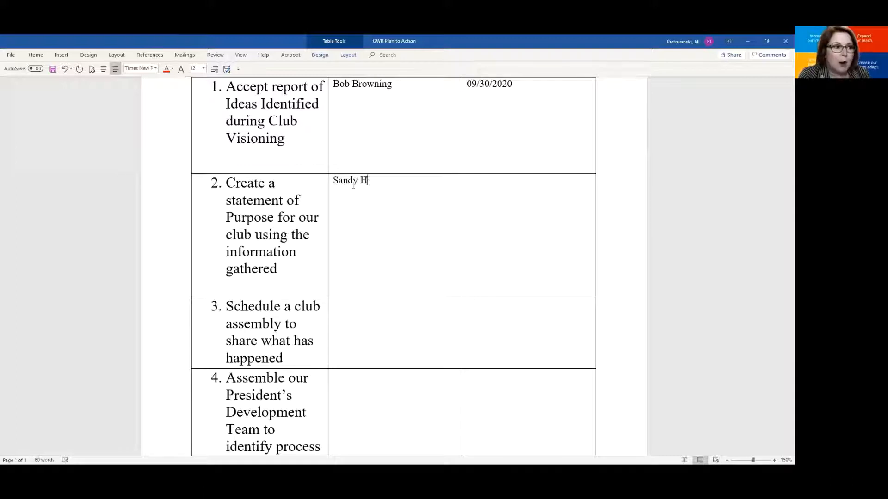
{"action": "type", "text": "illma"}
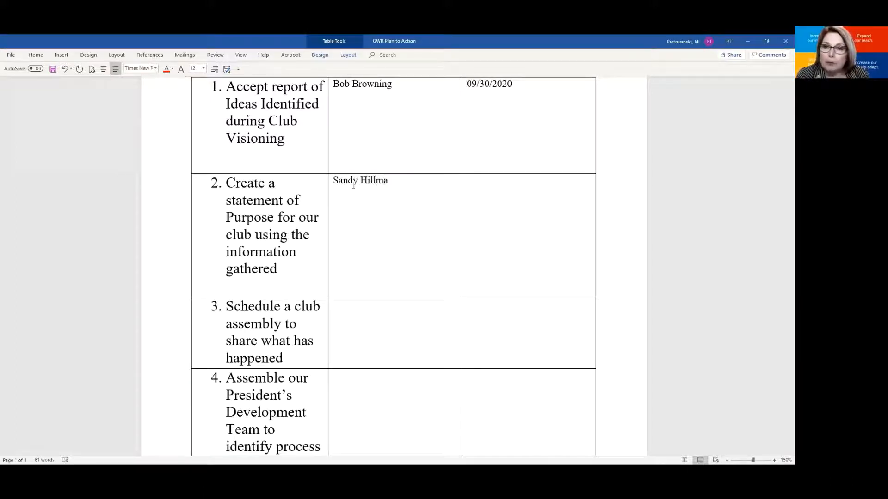
{"action": "type", "text": "n"}
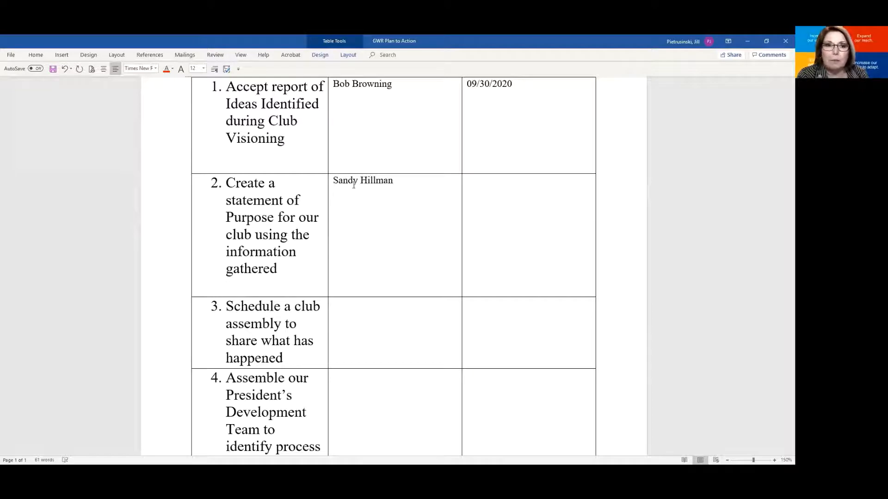
{"action": "type", "text": "Bob Brow"}
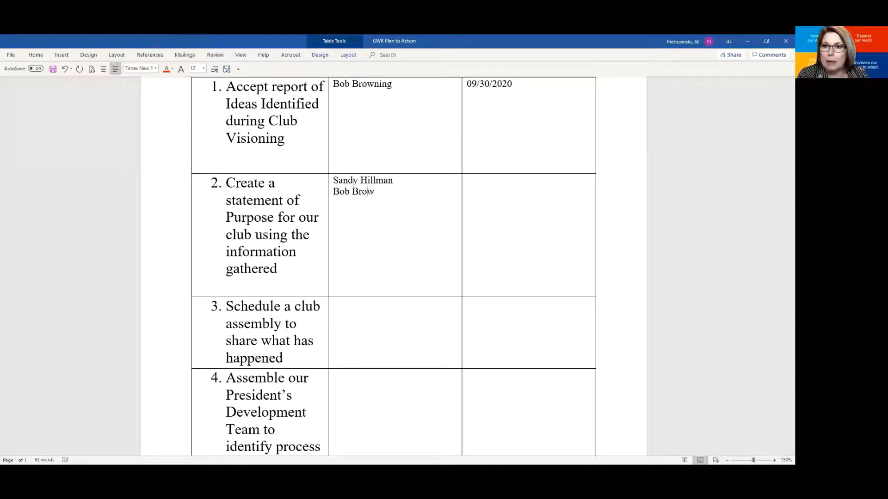
{"action": "type", "text": "ning"}
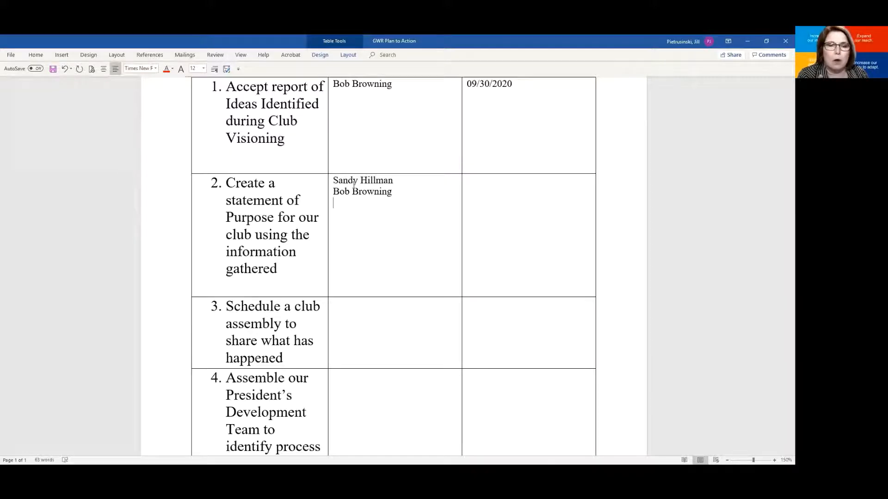
{"action": "type", "text": "G"}
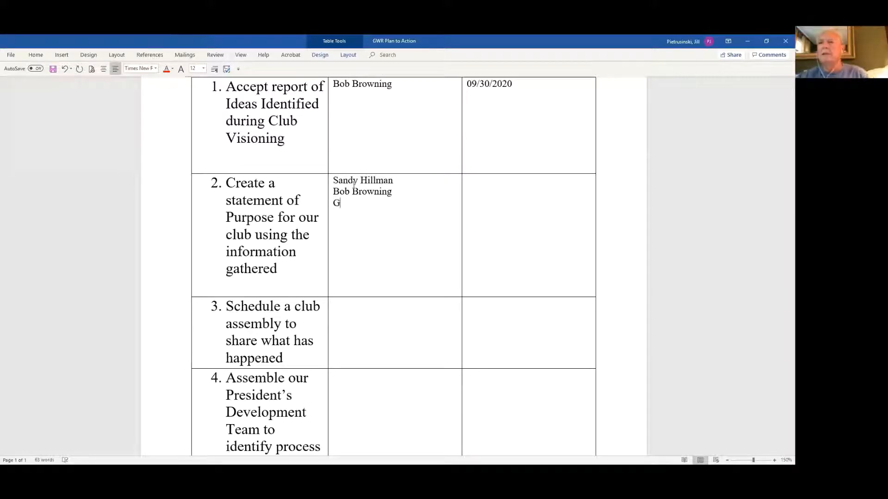
{"action": "type", "text": "reg Lewar"}
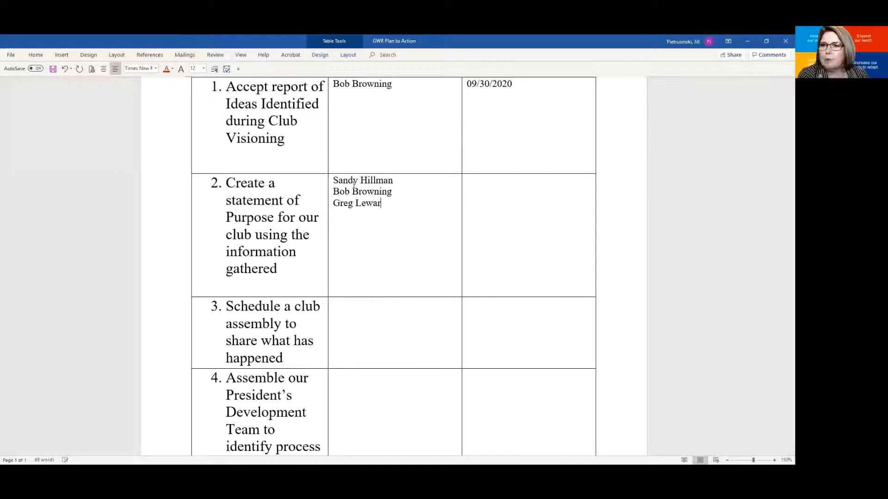
{"action": "type", "text": "k"}
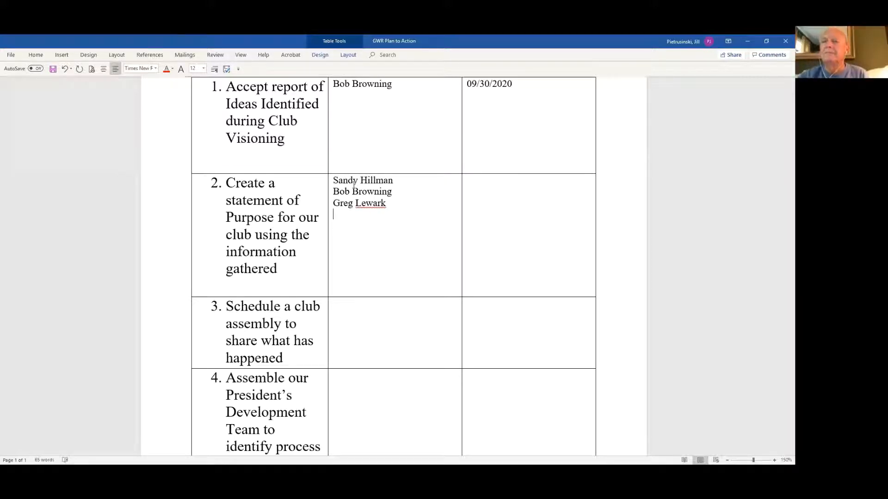
{"action": "type", "text": "Evan F"}
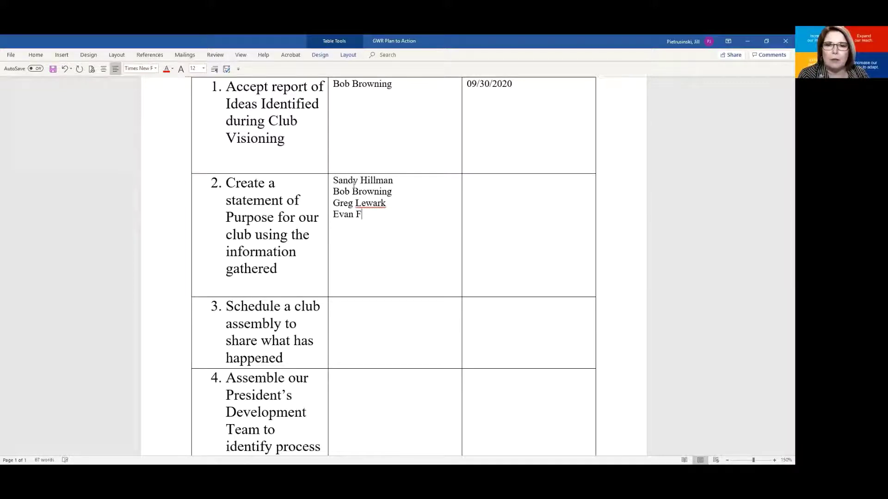
{"action": "type", "text": "r"}
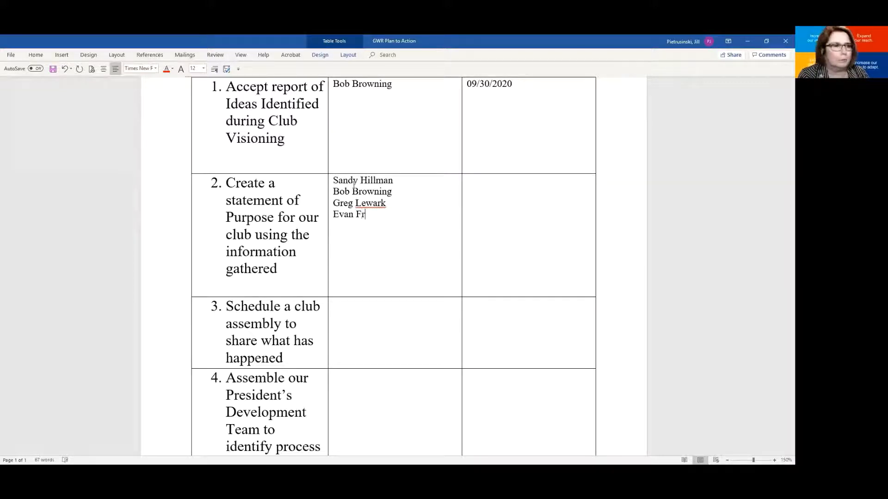
{"action": "type", "text": "uit"}
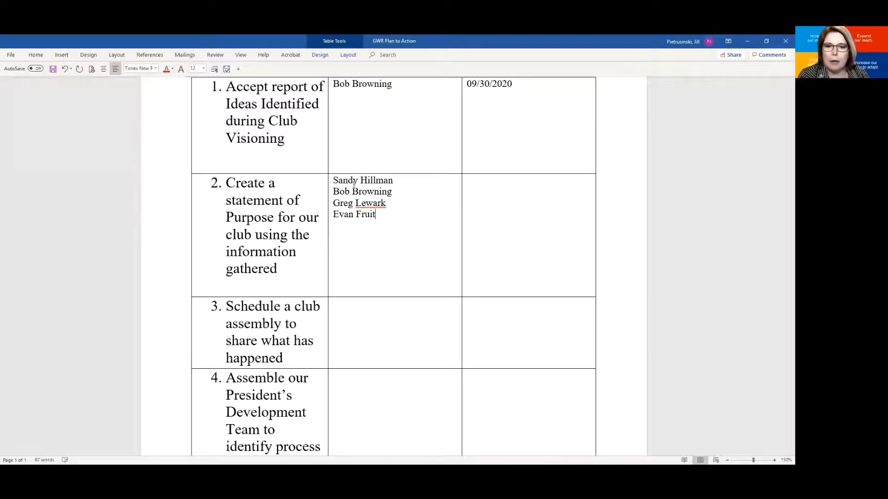
{"action": "type", "text": "s"}
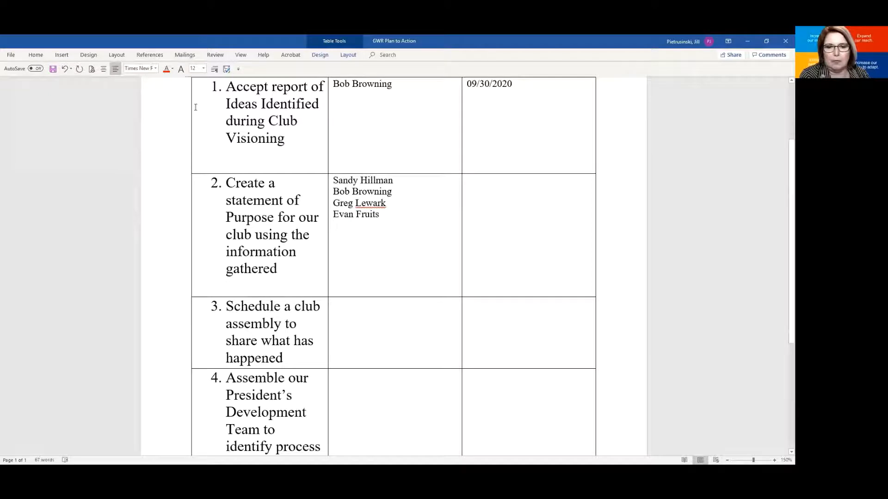
{"action": "left_click", "coordinate": [335, 225]}
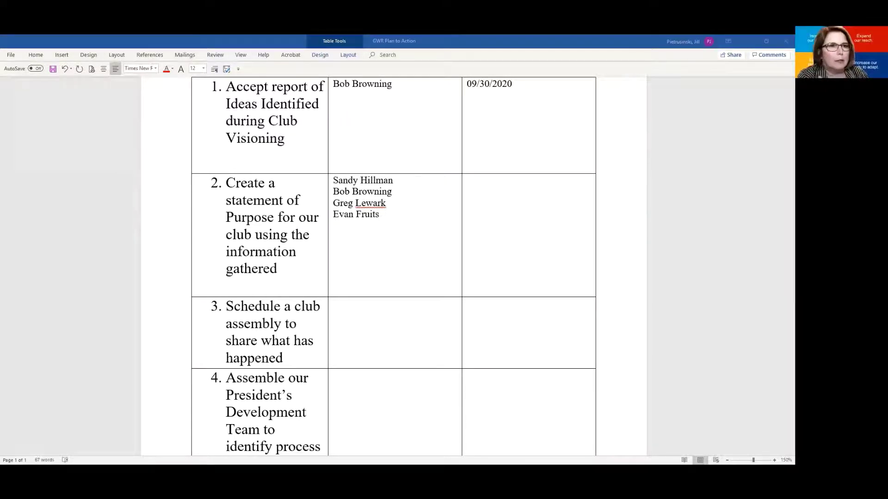
{"action": "mouse_move", "coordinate": [344, 233]}
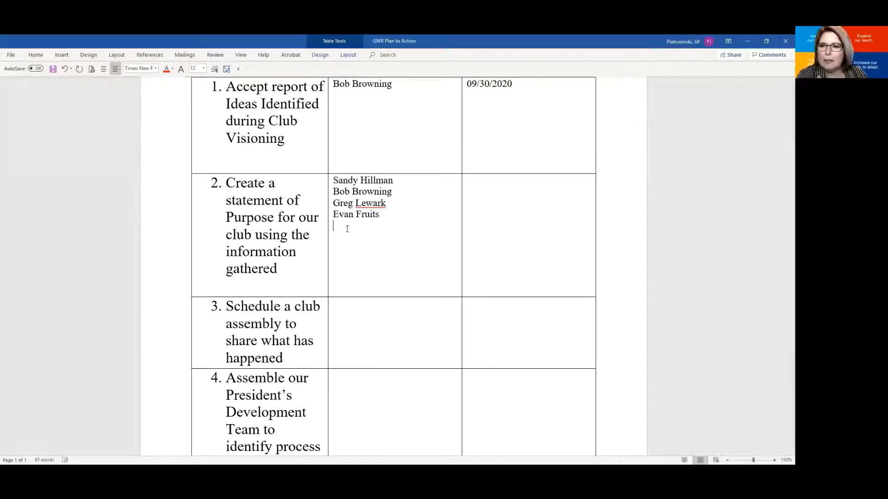
{"action": "type", "text": "Jim Cropp"}
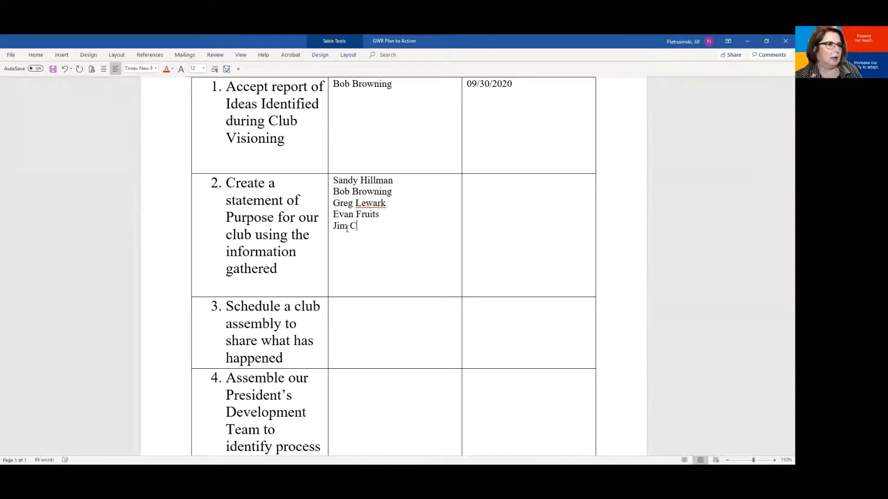
{"action": "type", "text": "op"}
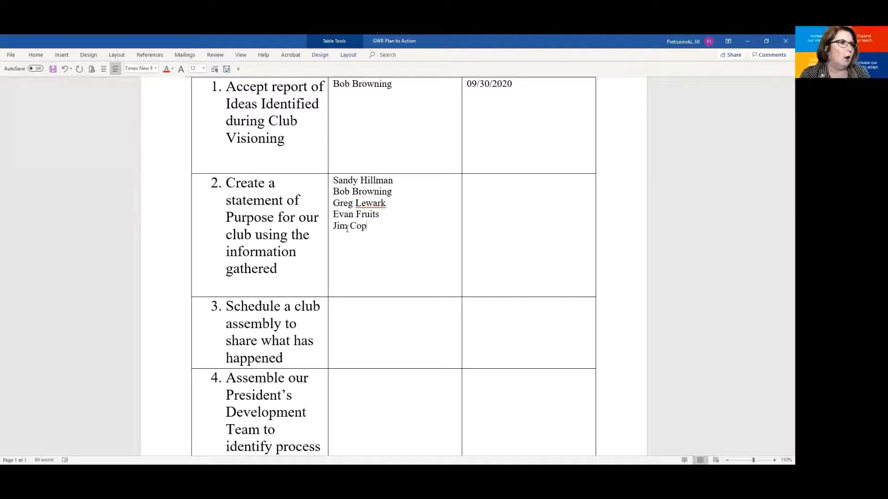
{"action": "type", "text": "p"}
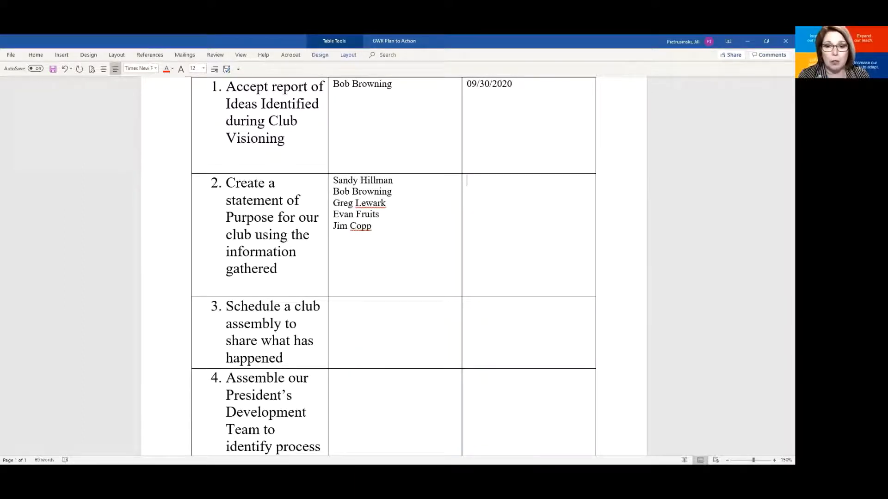
Step: Enter 10/09/2020 as the target date for step 2
{"action": "type", "text": "10/09/2020"}
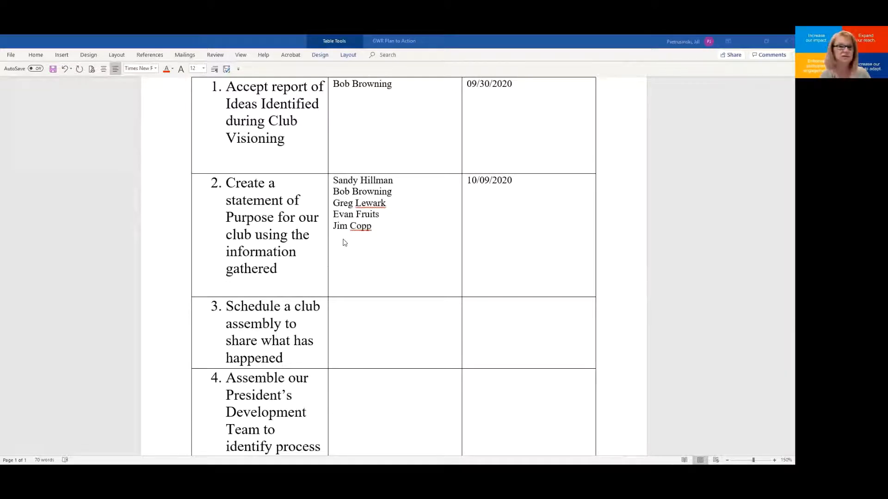
{"action": "mouse_move", "coordinate": [382, 225]}
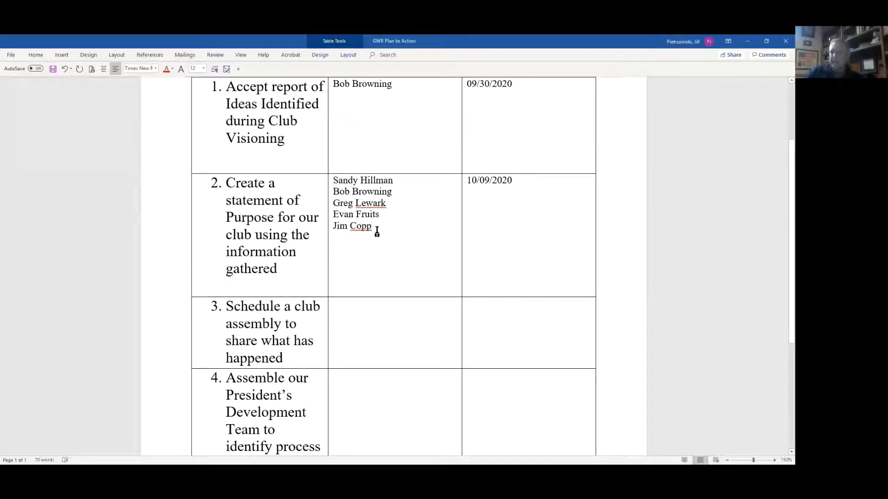
{"action": "type", "text": "Davi"}
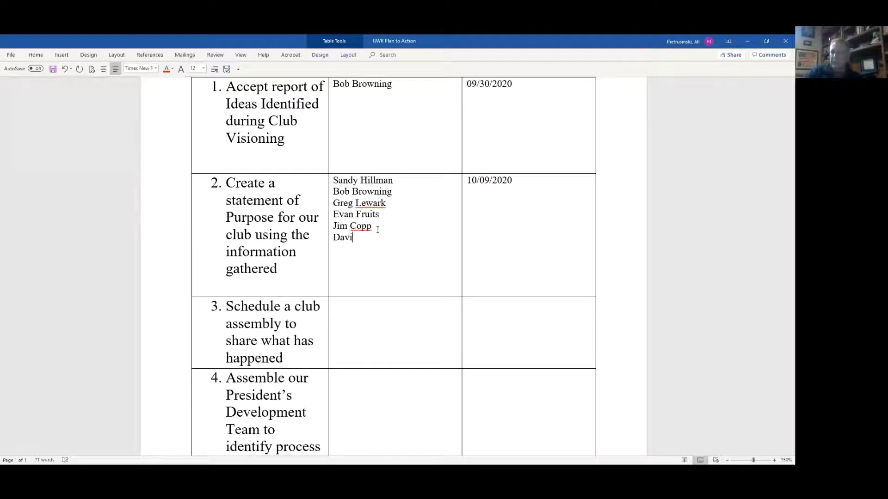
{"action": "type", "text": "d Maur"}
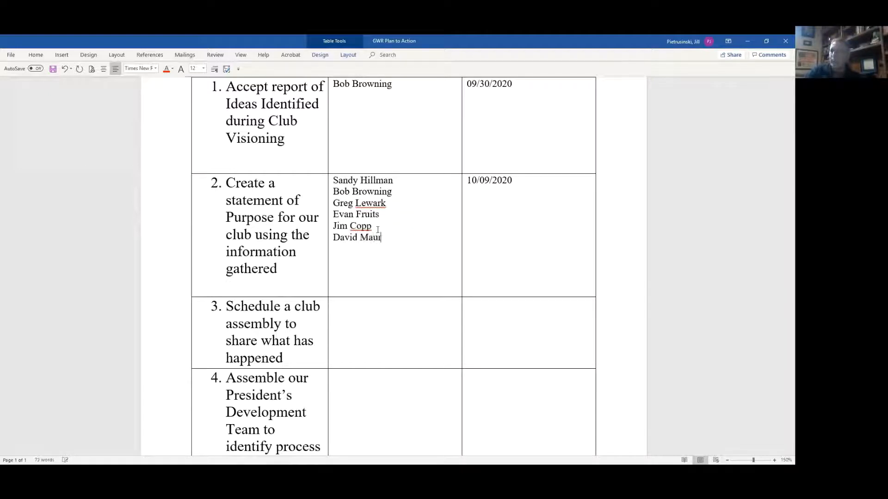
{"action": "type", "text": "er"}
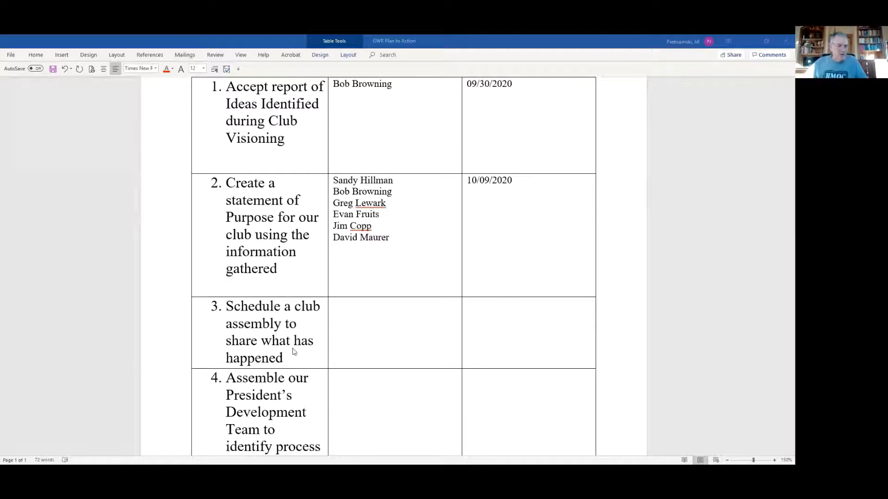
{"action": "scroll", "scroll_direction": "down", "scroll_amount": 3}
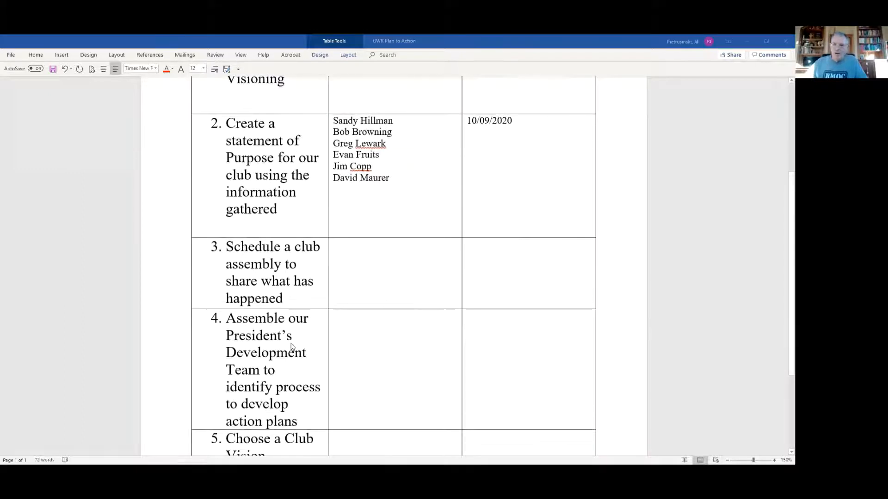
{"action": "mouse_move", "coordinate": [394, 168]}
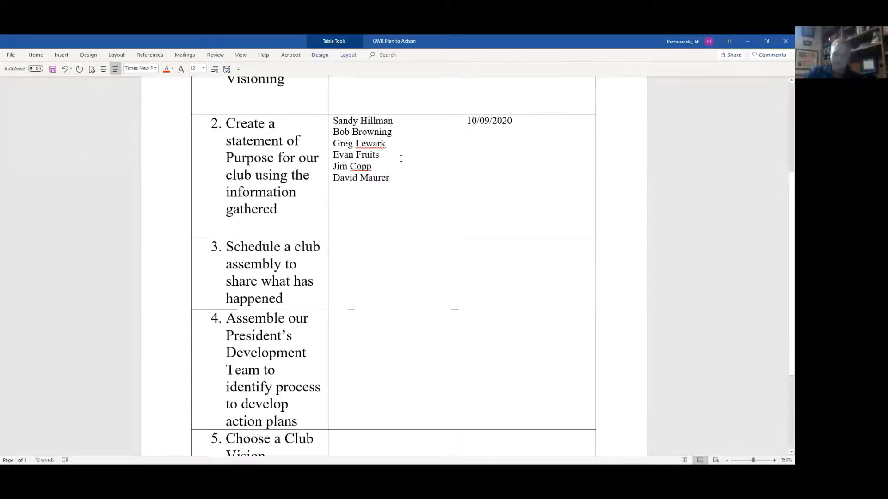
{"action": "left_click_drag", "start_coordinate": [334, 120], "coordinate": [389, 177]}
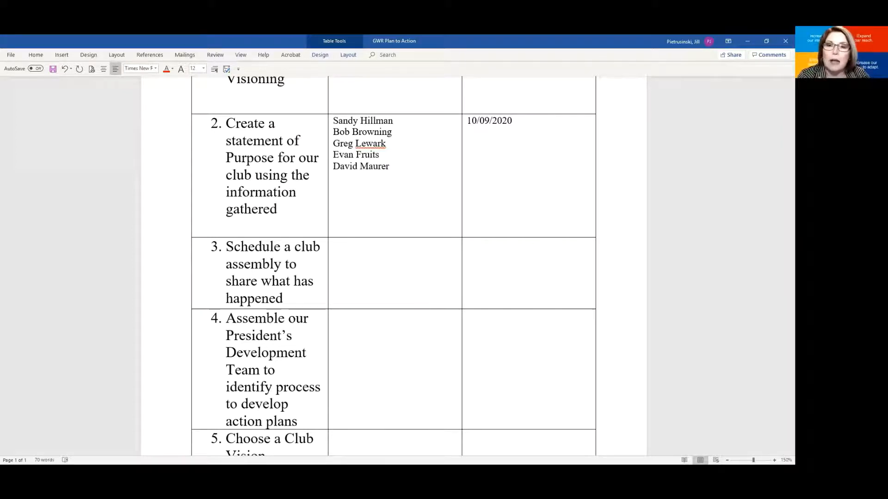
Step: Place the cursor in step 3's Responsible cell to begin its list
{"action": "left_click", "coordinate": [337, 246]}
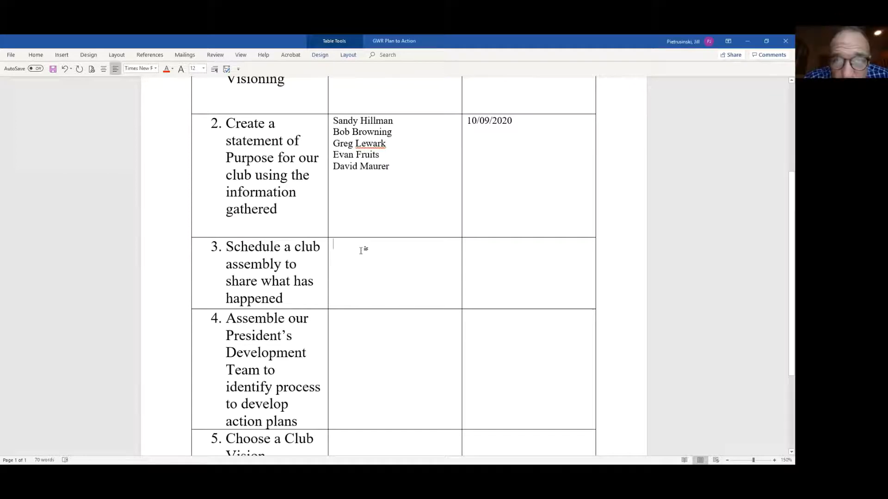
{"action": "type", "text": "S"}
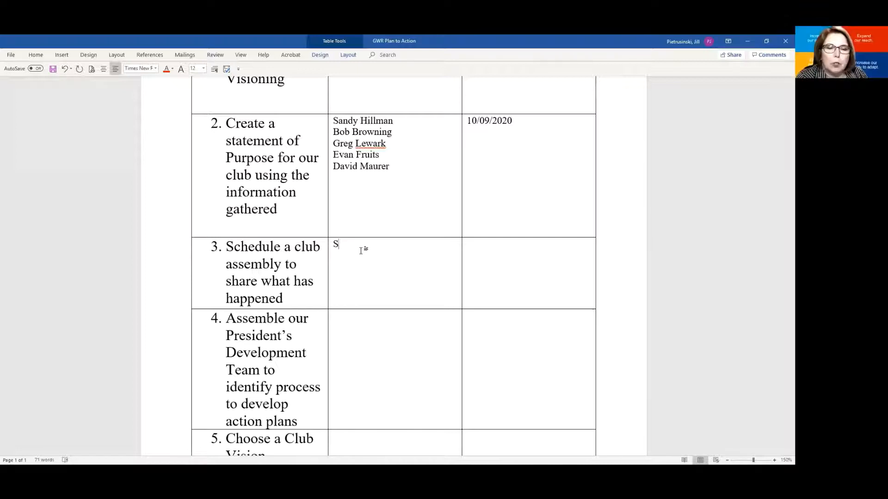
{"action": "type", "text": "teve S"}
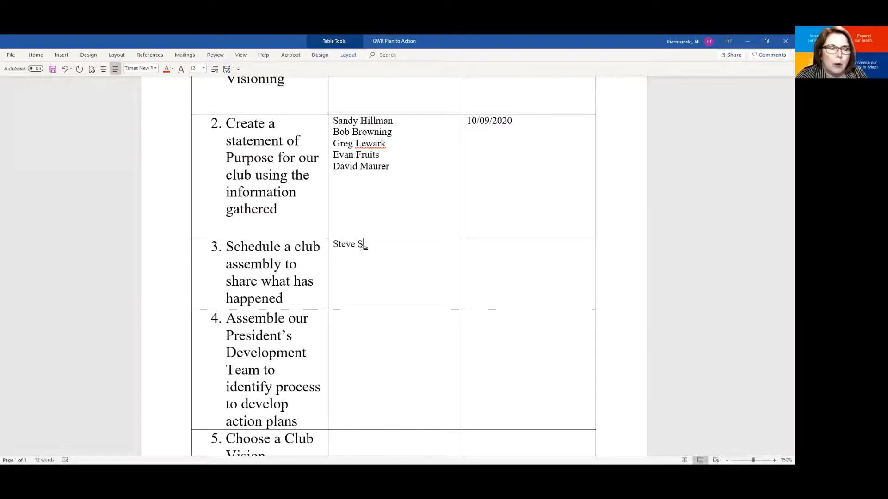
{"action": "type", "text": "chellin"}
{"action": "type", "text": "Sandy"}
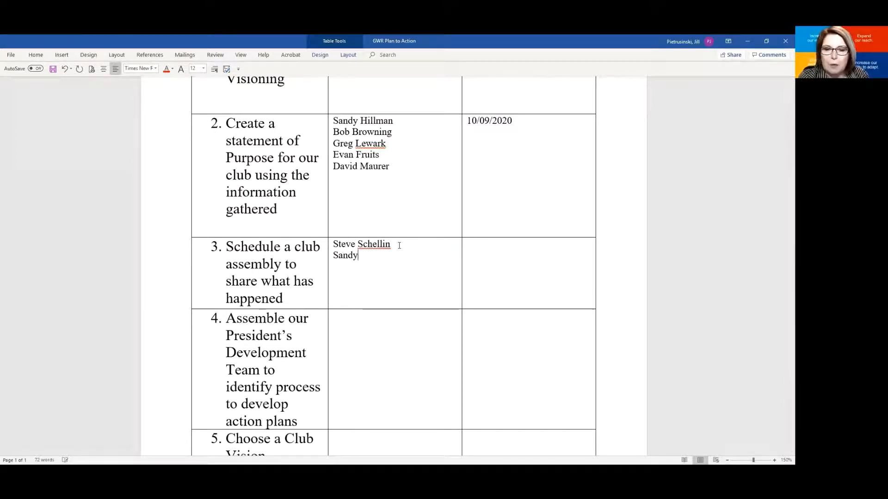
{"action": "type", "text": "Hillman"}
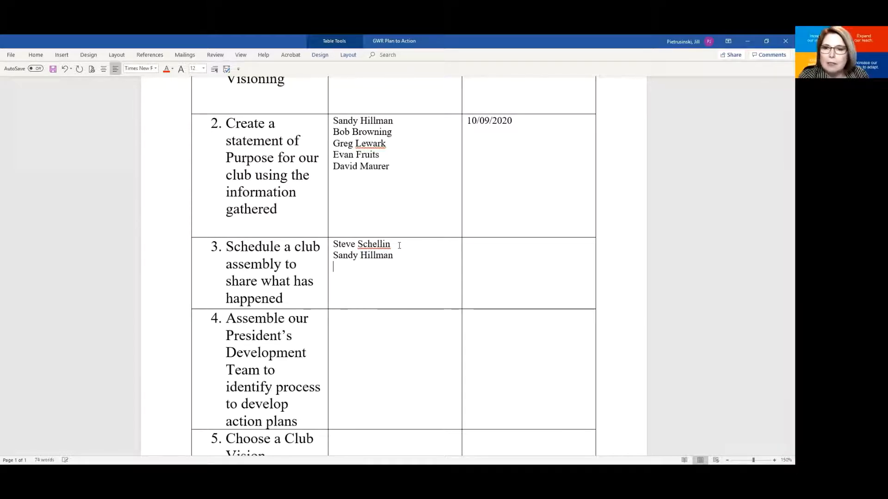
{"action": "type", "text": "Bob Browning"}
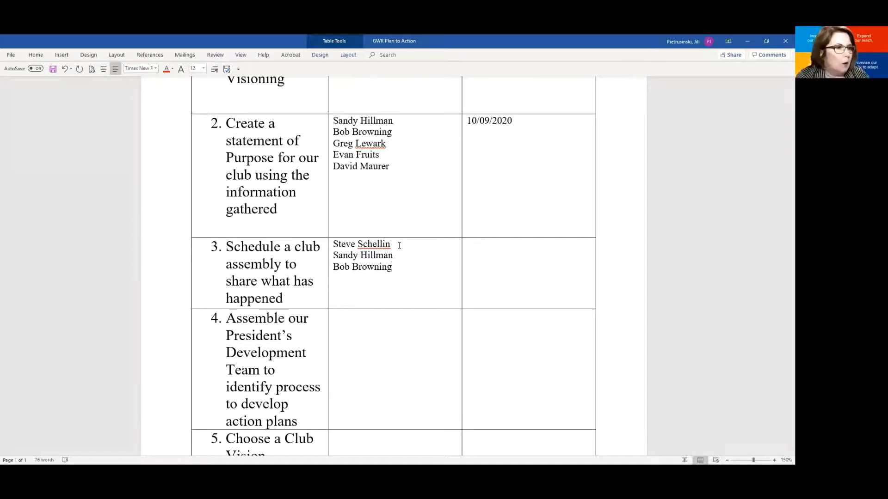
{"action": "type", "text": "Gre"}
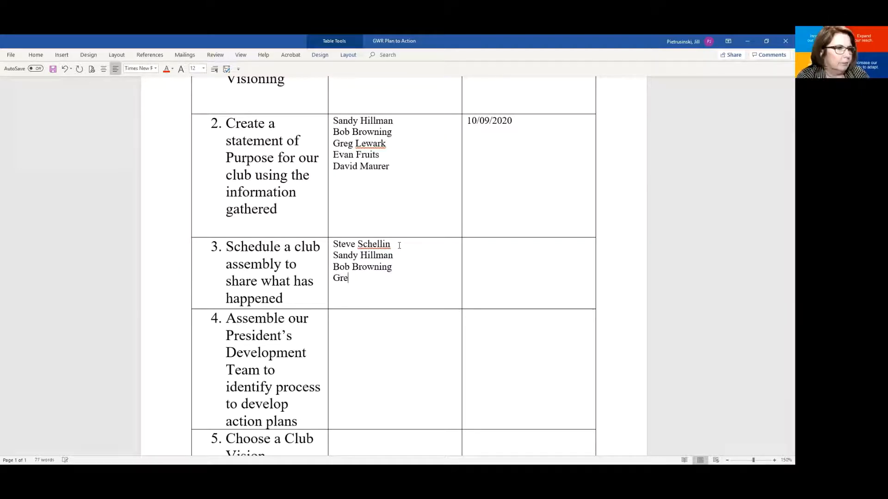
{"action": "type", "text": "g"}
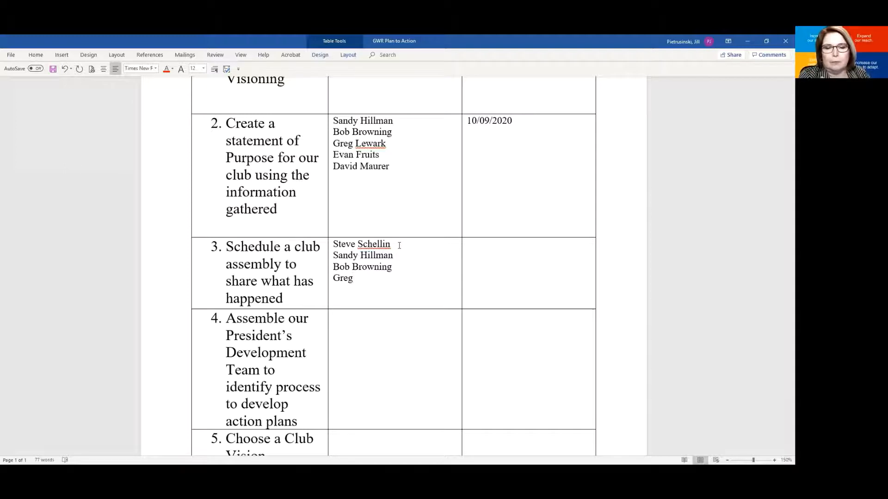
{"action": "type", "text": "Le"}
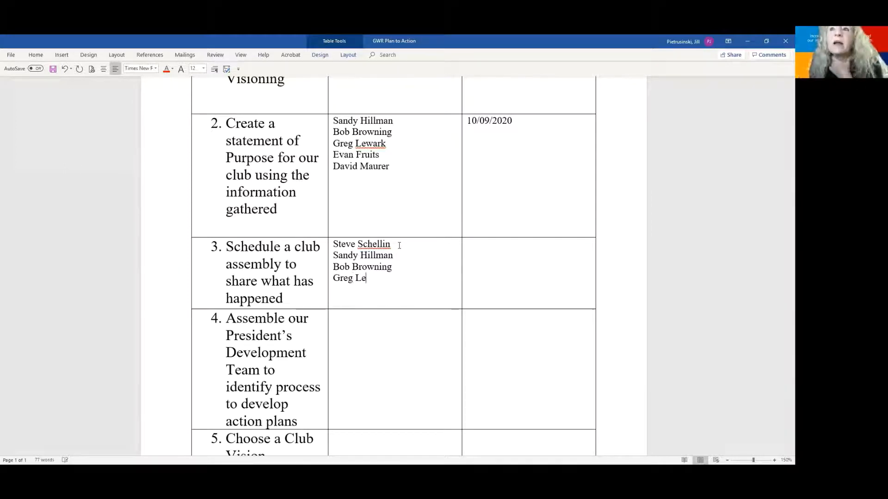
{"action": "type", "text": "wark"}
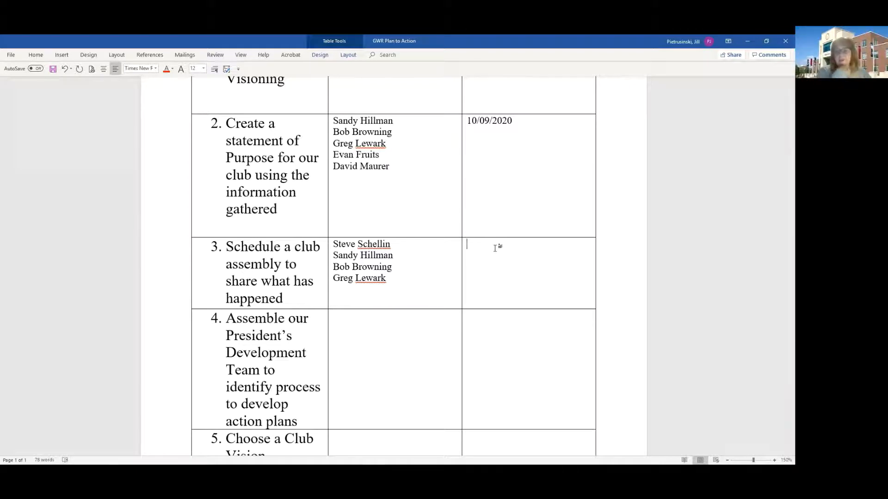
Step: Enter 10/28/2020 as the target date for step 3
{"action": "type", "text": "10/28/2"}
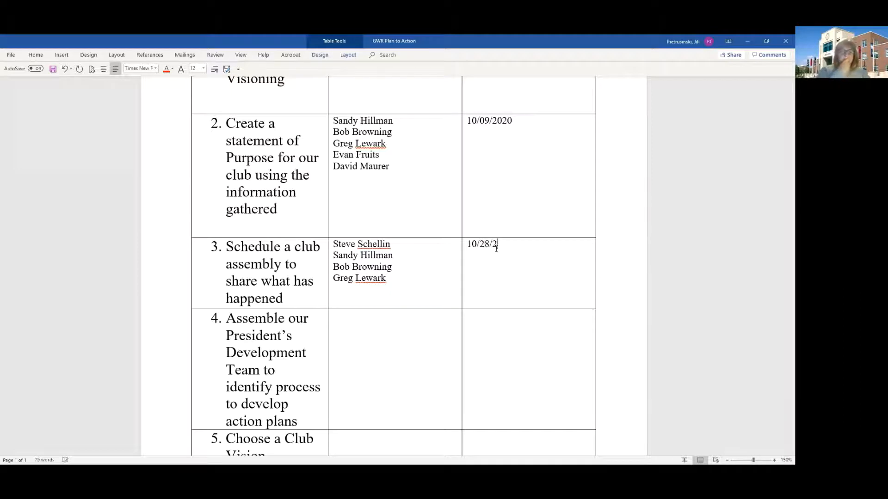
{"action": "scroll", "scroll_direction": "down", "scroll_amount": 3}
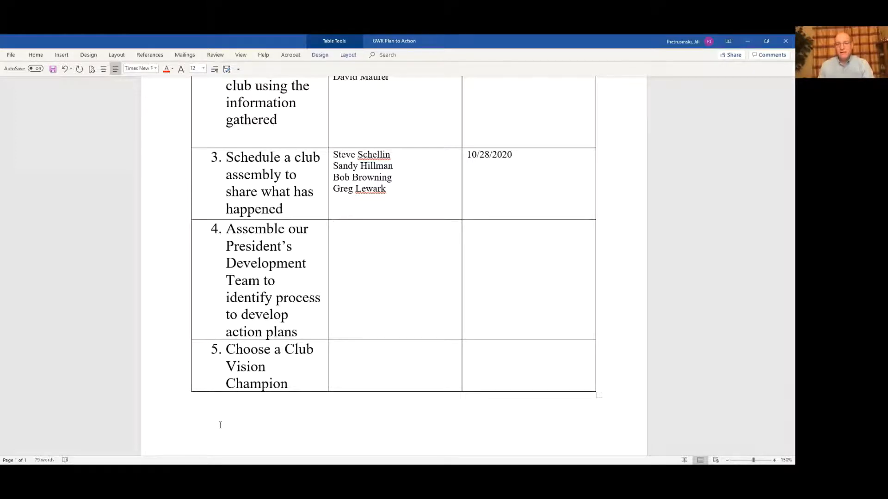
{"action": "left_click", "coordinate": [335, 229]}
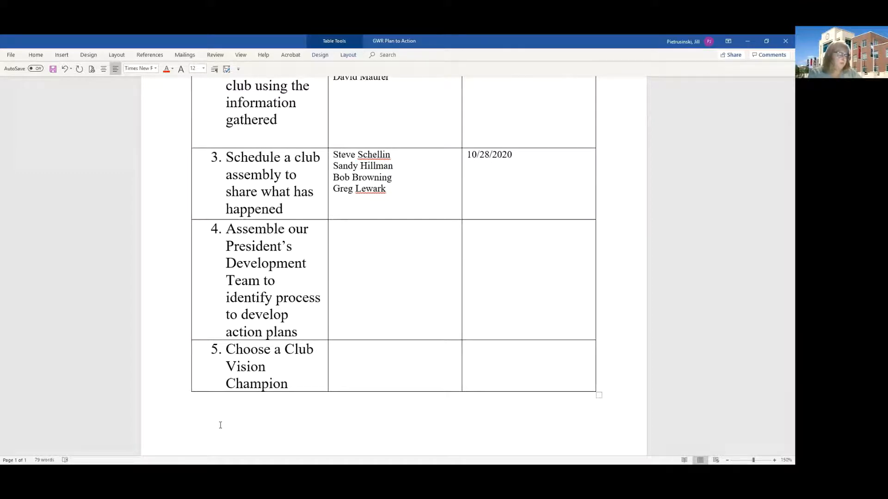
{"action": "left_click", "coordinate": [334, 225]}
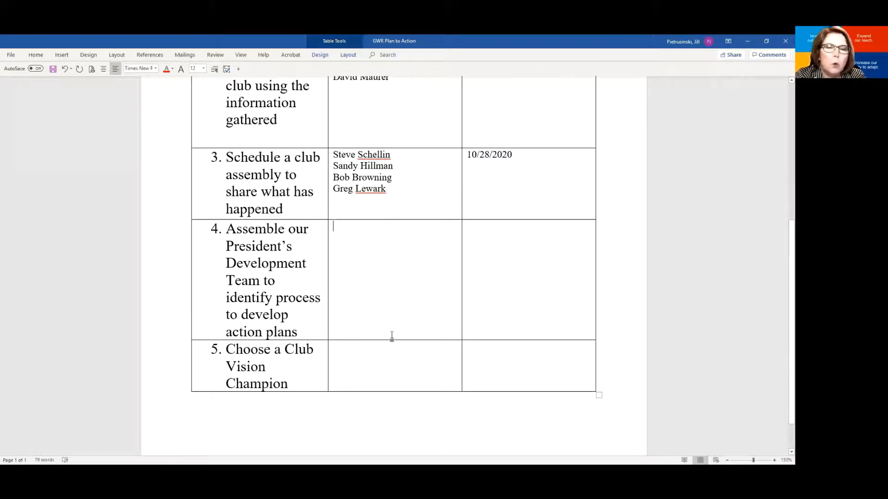
{"action": "scroll", "scroll_direction": "down", "scroll_amount": 3}
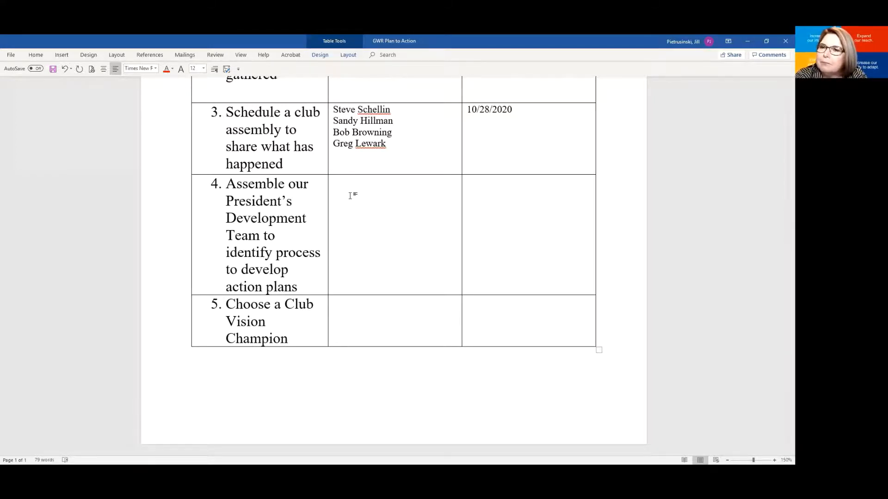
{"action": "left_click", "coordinate": [351, 194]}
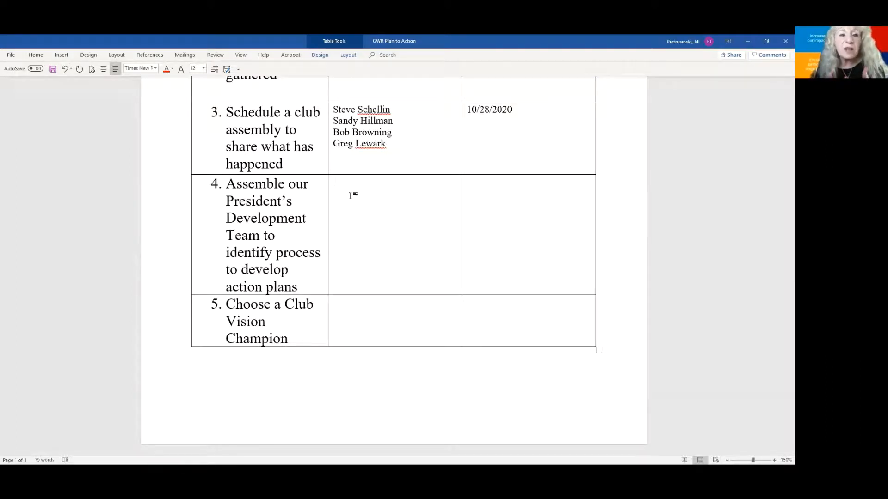
Step: Place the cursor in step 4's Responsible cell to start its list
{"action": "left_click", "coordinate": [352, 195]}
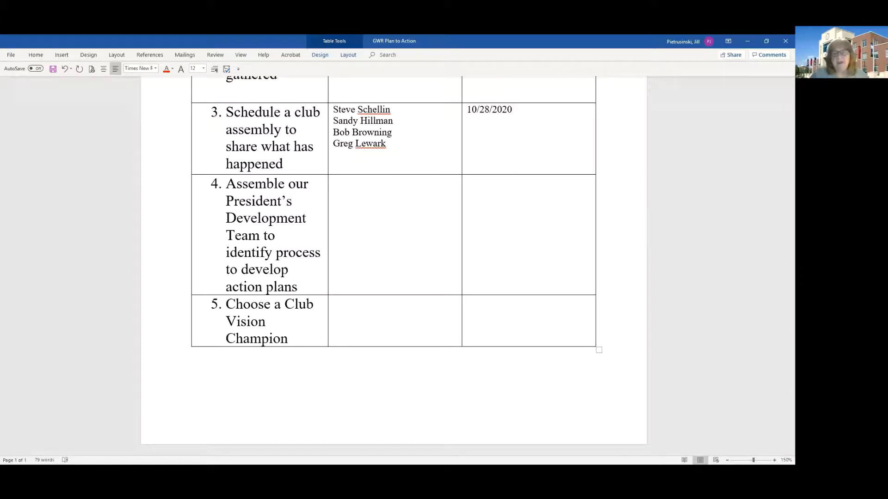
{"action": "left_click", "coordinate": [338, 184]}
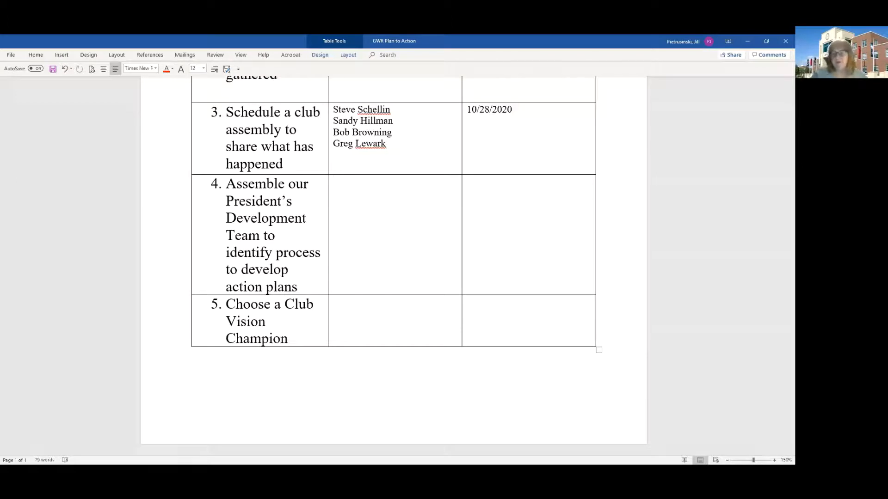
{"action": "left_click", "coordinate": [341, 182]}
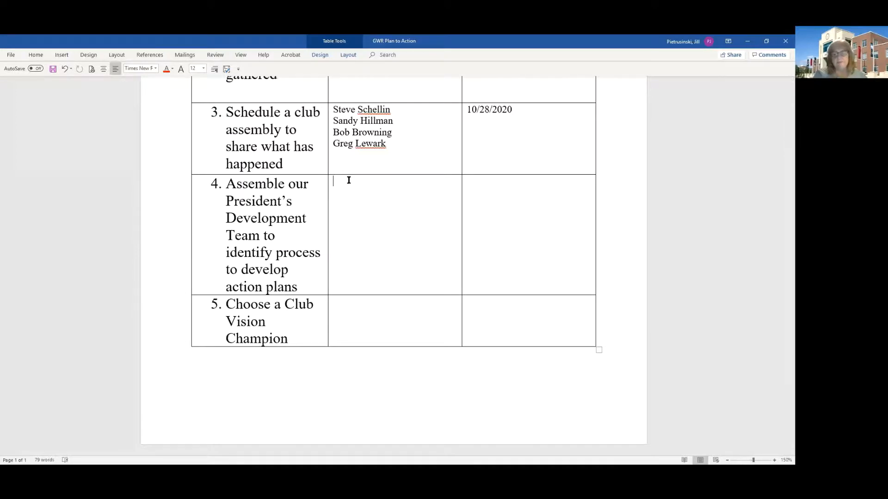
{"action": "type", "text": "SA"}
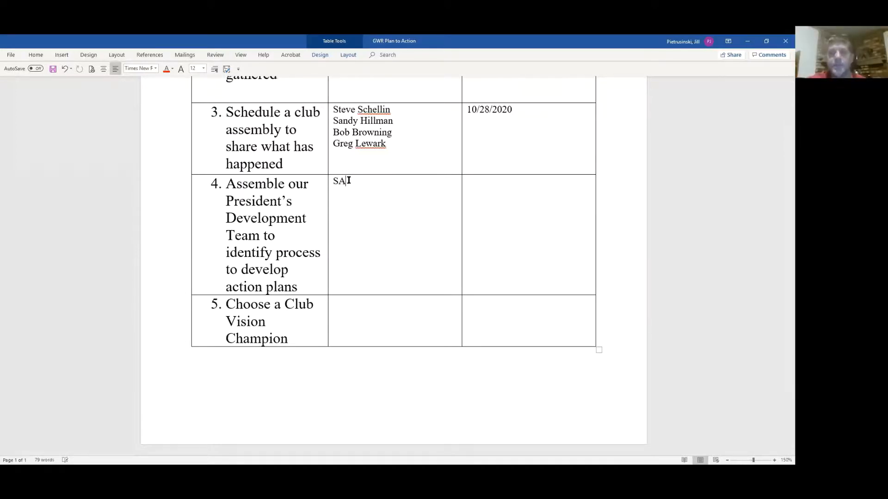
{"action": "type", "text": "Sandy Hill"}
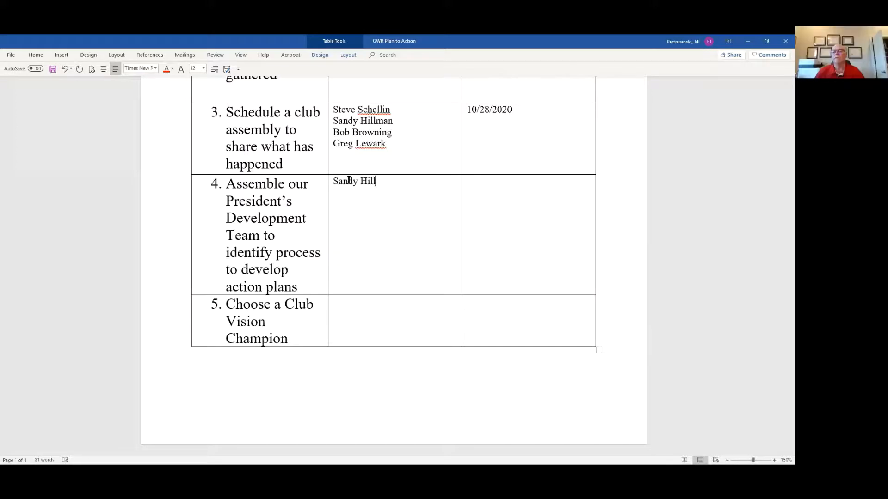
{"action": "type", "text": "man"}
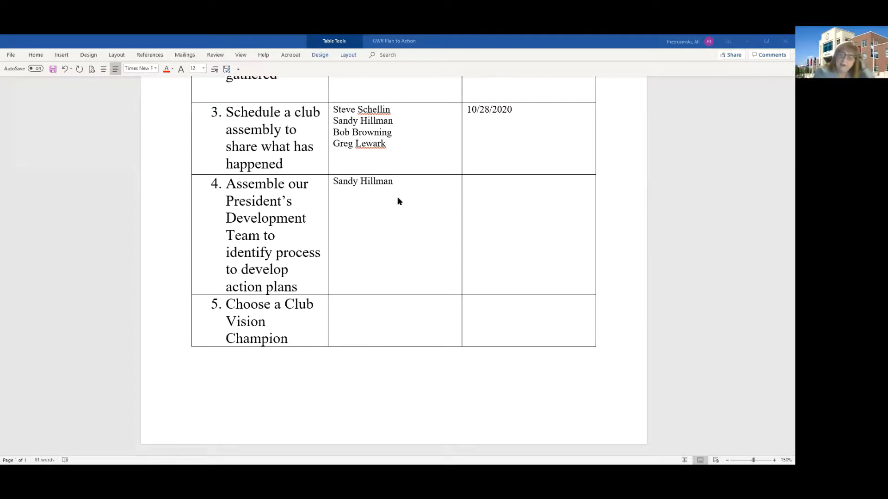
{"action": "left_click", "coordinate": [394, 185]}
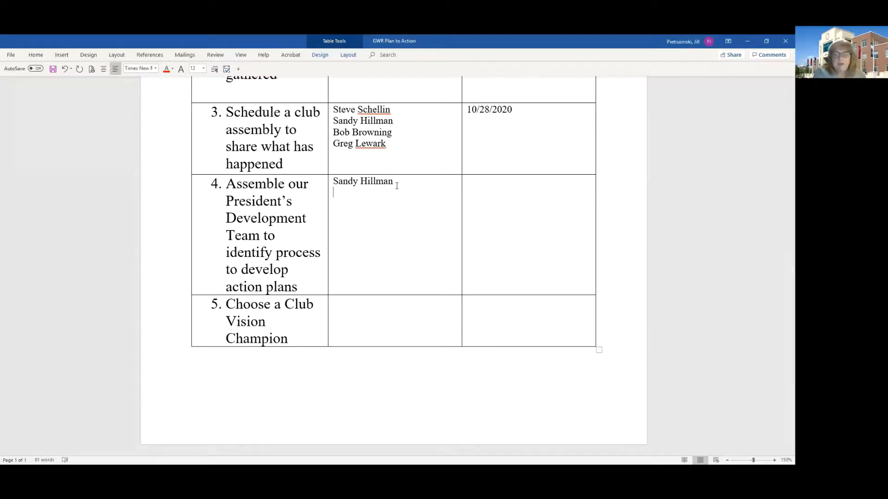
{"action": "type", "text": "Dav"}
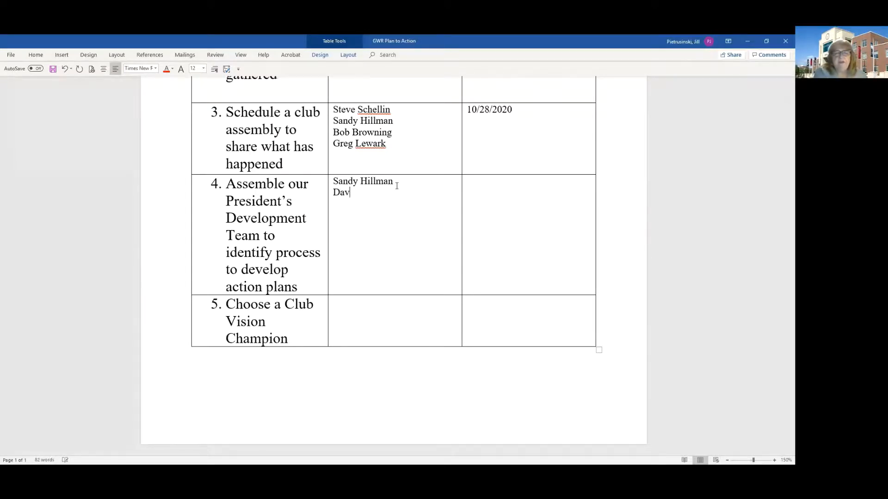
{"action": "type", "text": "id"}
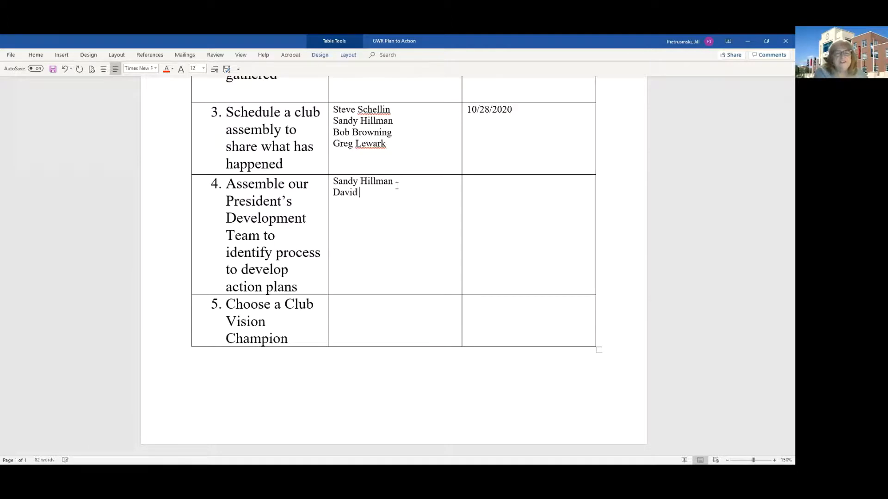
{"action": "type", "text": "MAurer"}
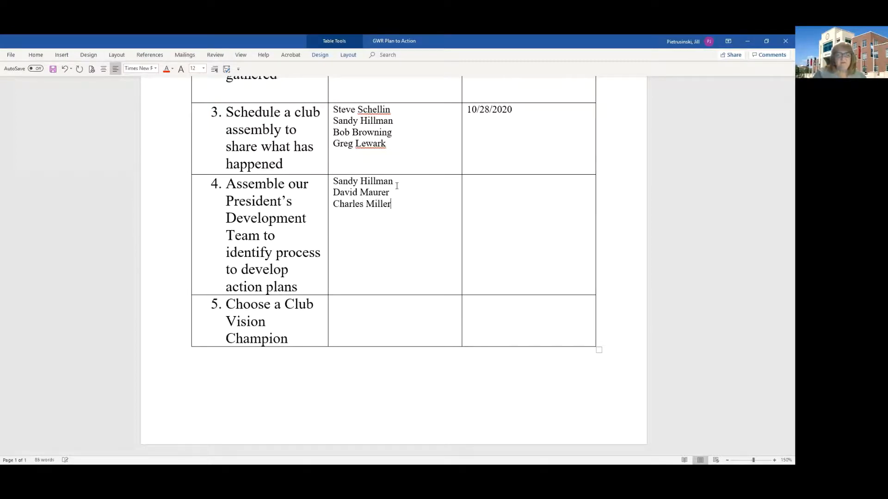
{"action": "type", "text": "Bob Browni"}
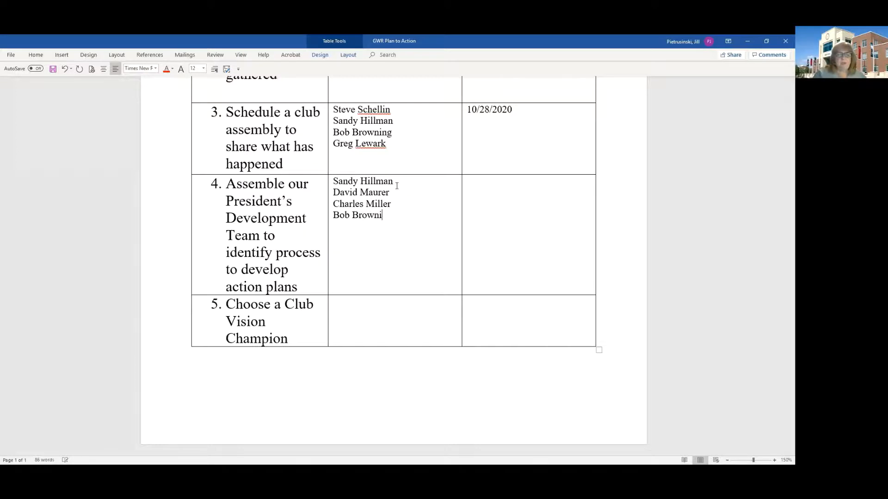
{"action": "type", "text": "ng"}
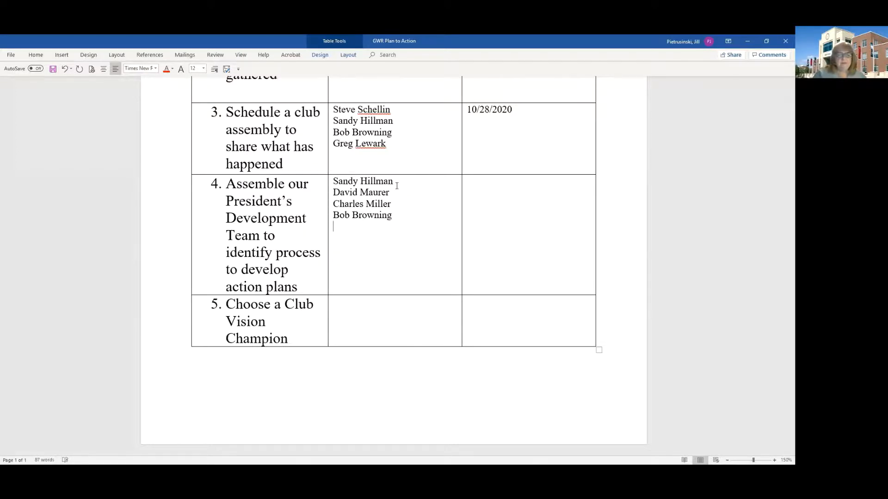
{"action": "type", "text": "Evan F"}
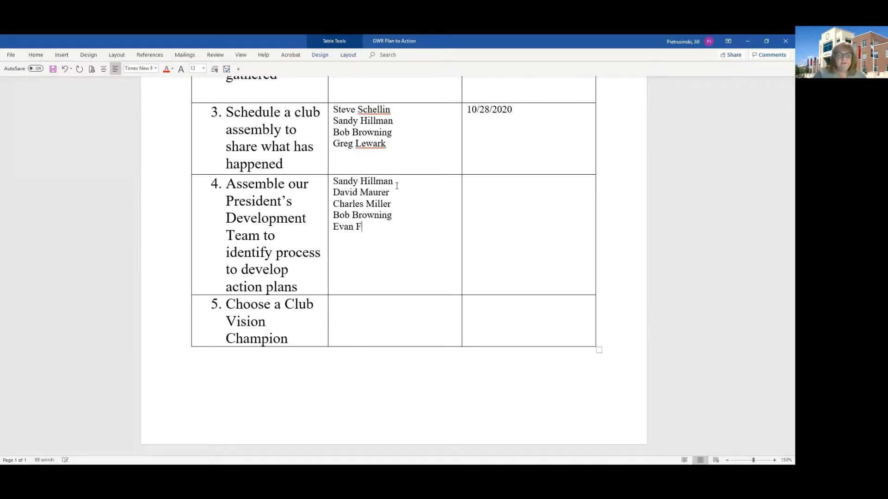
{"action": "type", "text": "ruits"}
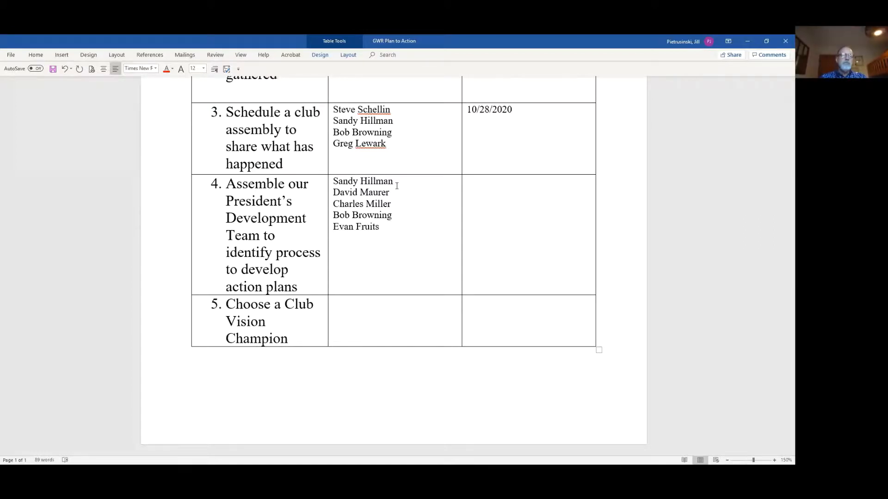
{"action": "type", "text": "Gre"}
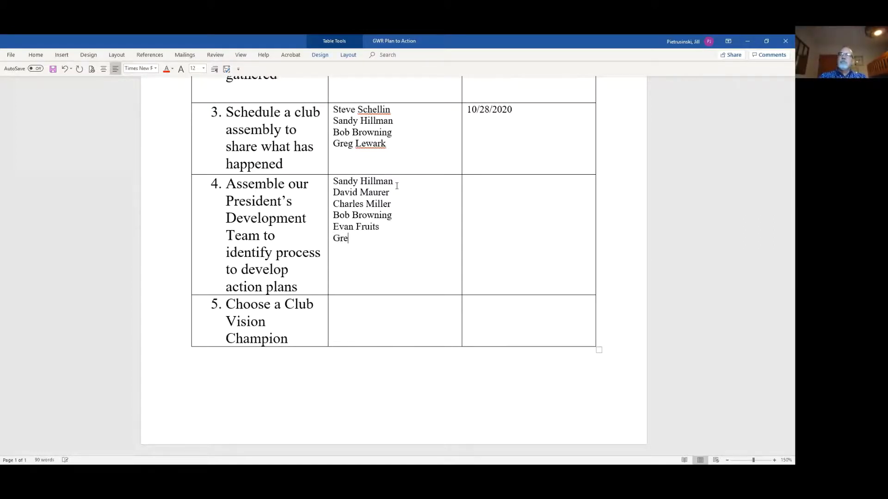
{"action": "type", "text": "\"g \""}
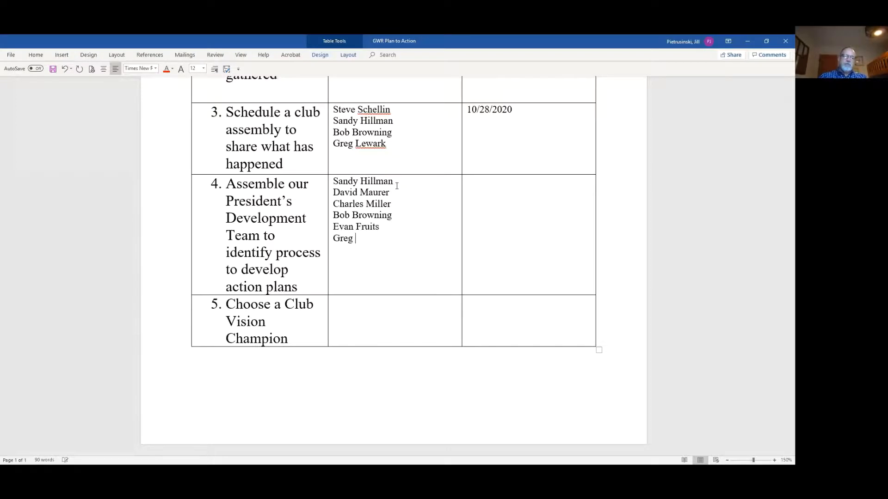
{"action": "type", "text": "Lewark"}
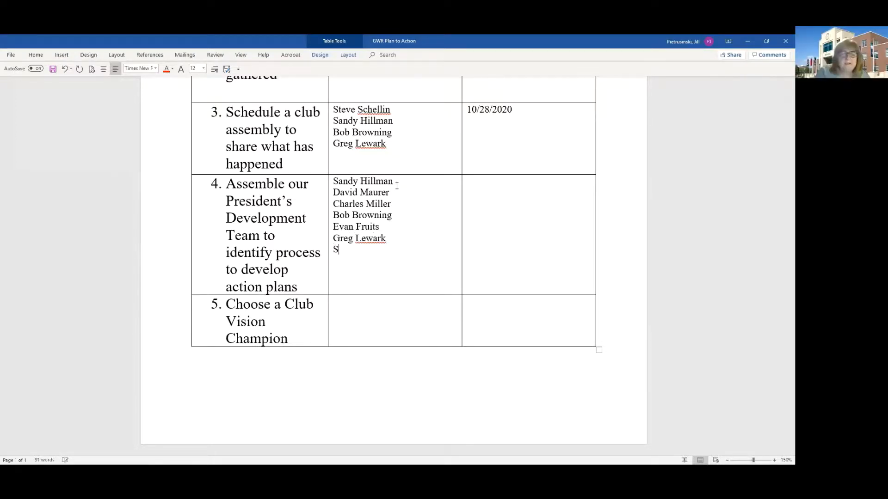
{"action": "type", "text": "cott"}
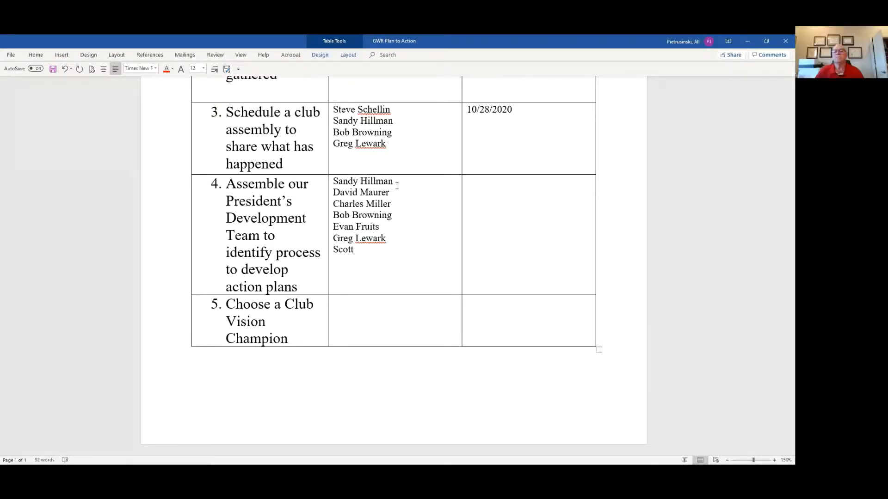
{"action": "type", "text": "Horvath"}
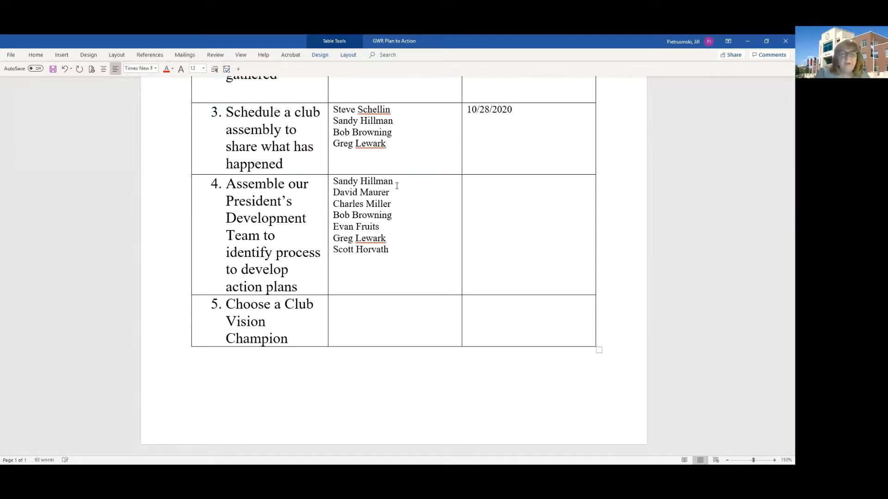
{"action": "type", "text": "J"}
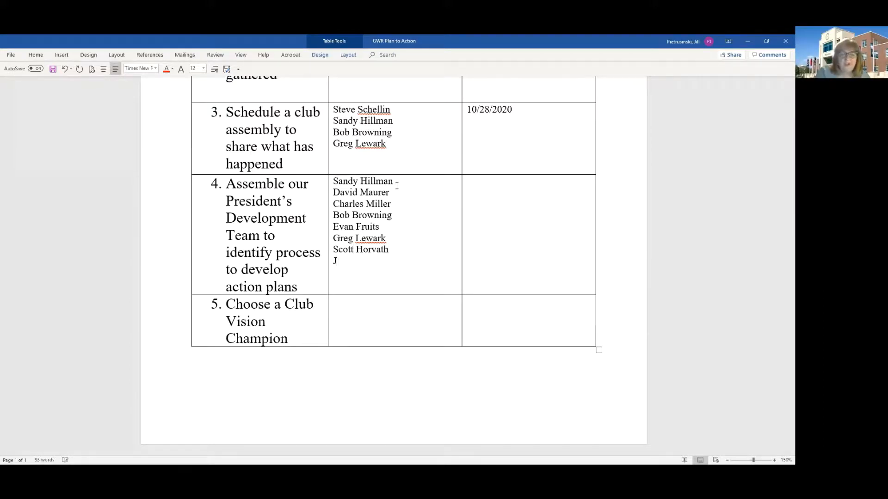
{"action": "type", "text": "ack Rub"}
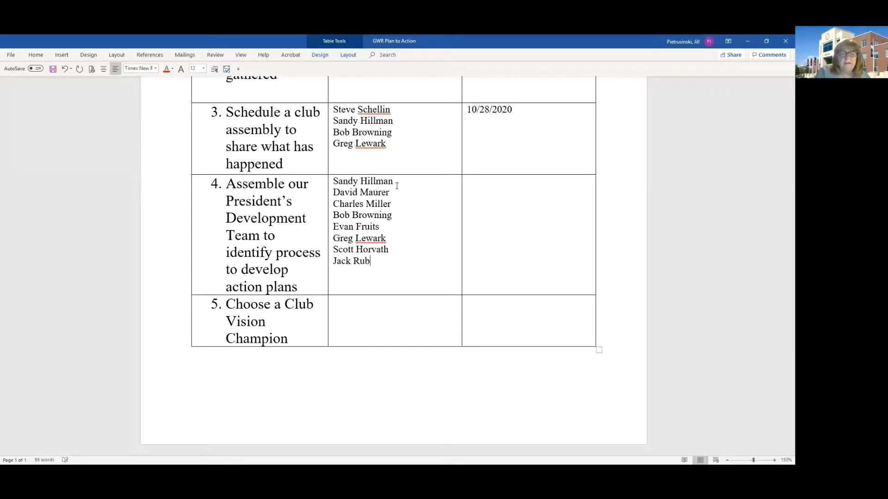
{"action": "type", "text": "ish"}
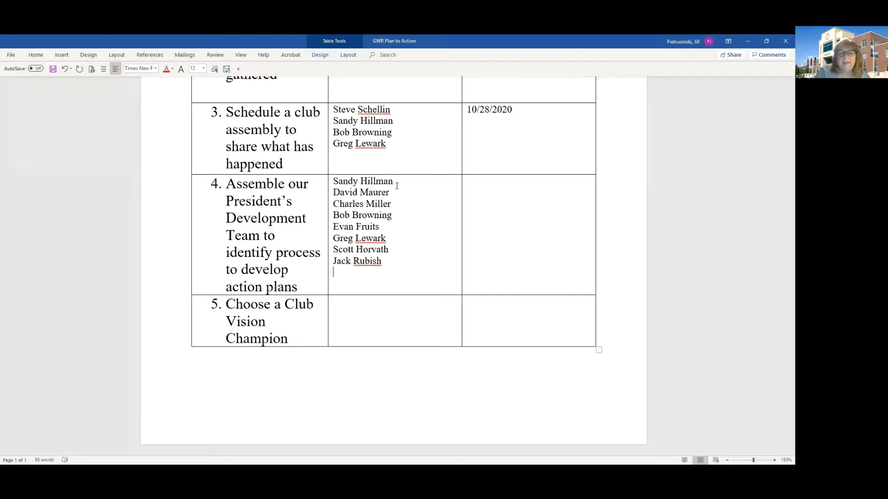
{"action": "type", "text": "E"}
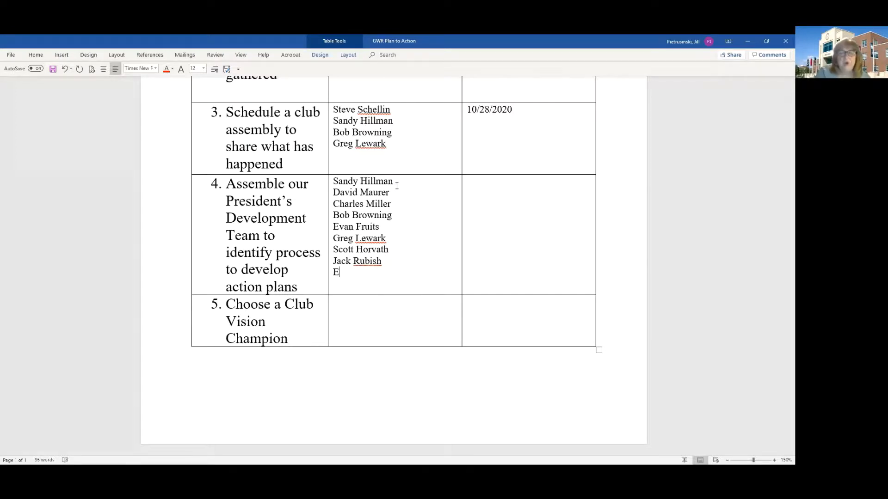
{"action": "type", "text": "iddo Par"}
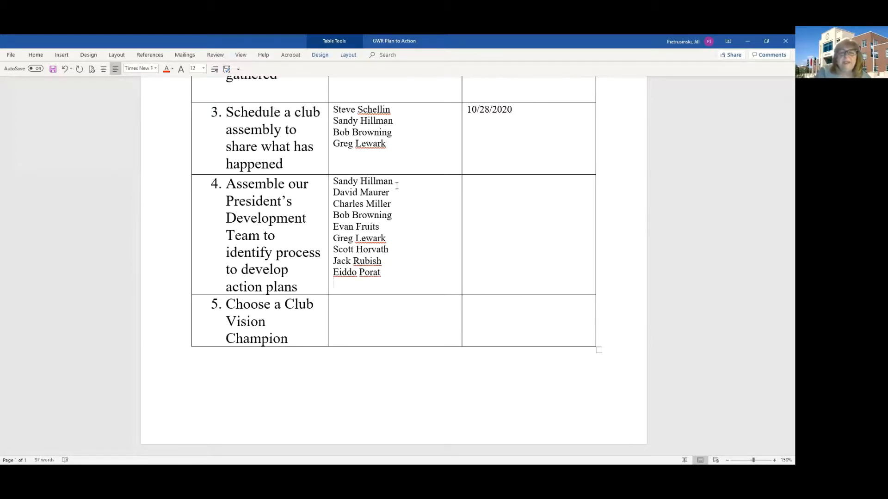
{"action": "type", "text": "Lee"}
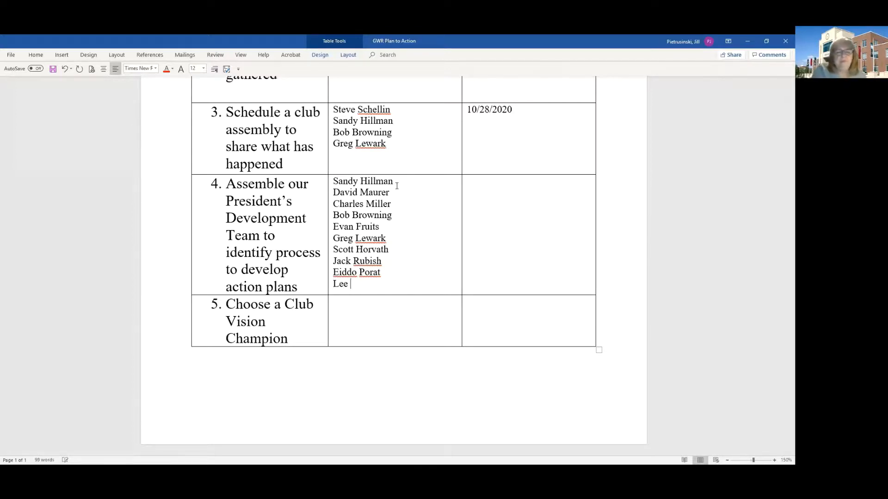
{"action": "type", "text": "Ann Wib"}
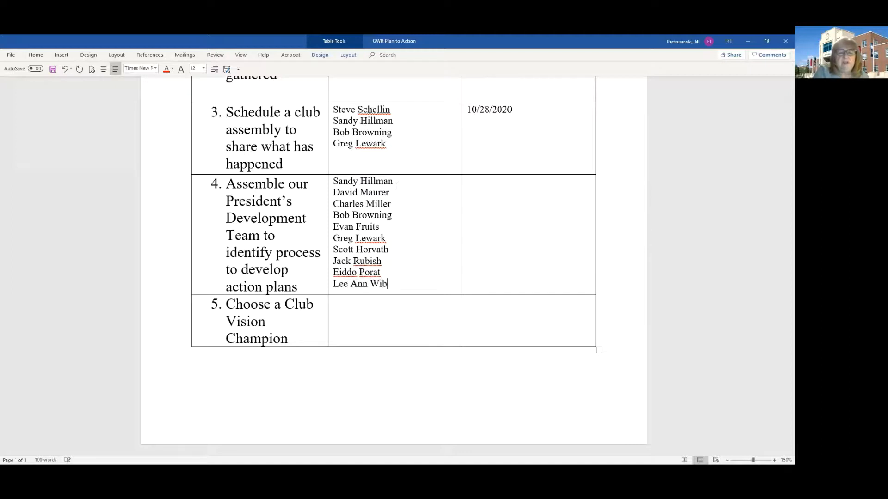
{"action": "type", "text": "er"}
{"action": "left_click", "coordinate": [361, 273]}
{"action": "type", "text": "I"}
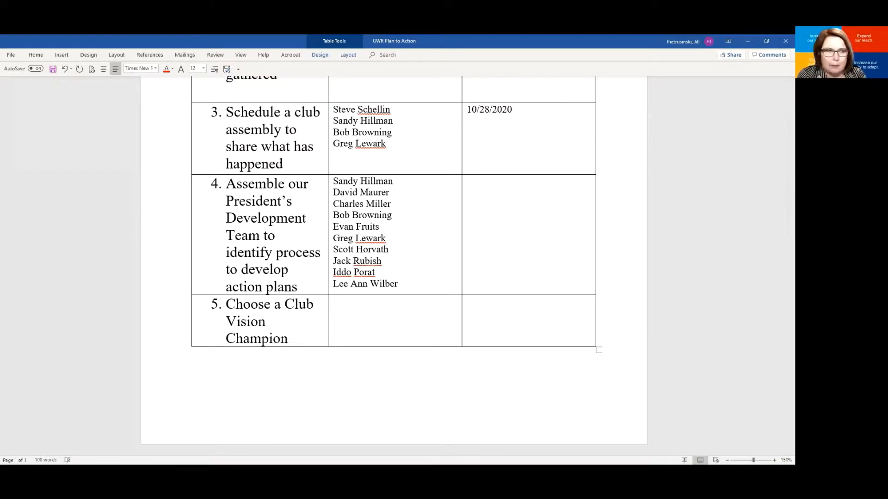
Step: Enter 11/17/2020 as the target date in step 4's Target Date cell
{"action": "left_click", "coordinate": [467, 185]}
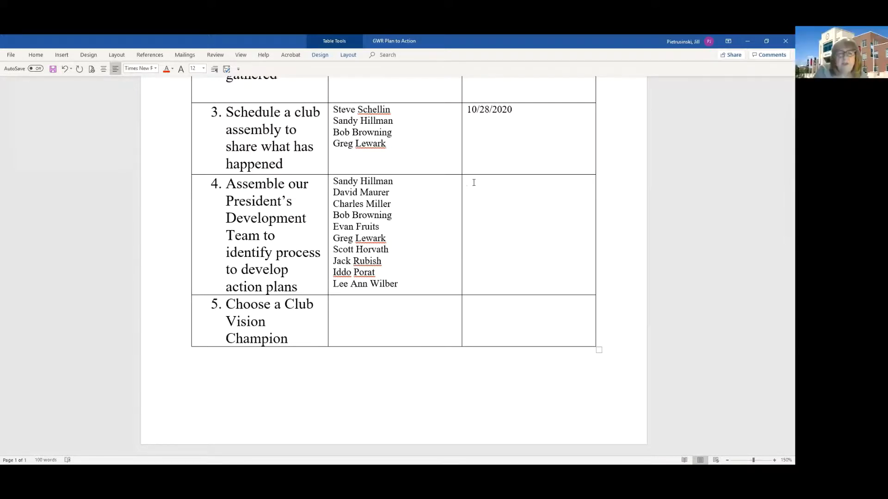
{"action": "left_click", "coordinate": [467, 182]}
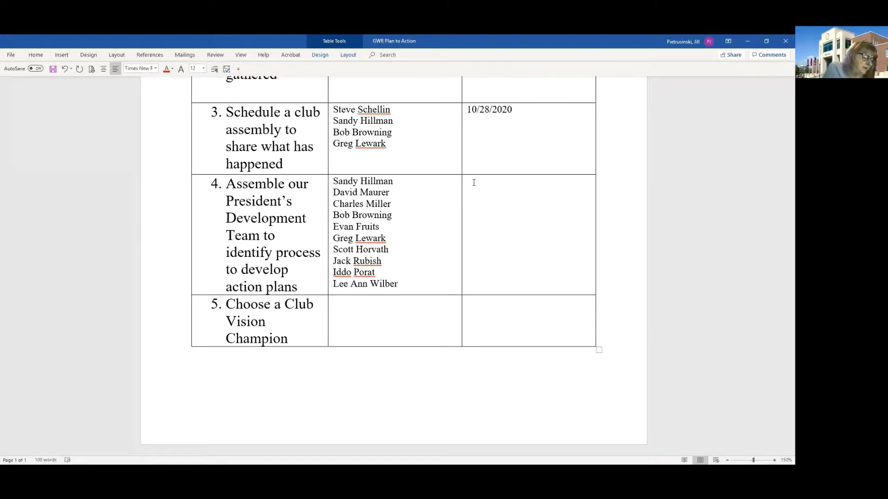
{"action": "type", "text": "11"}
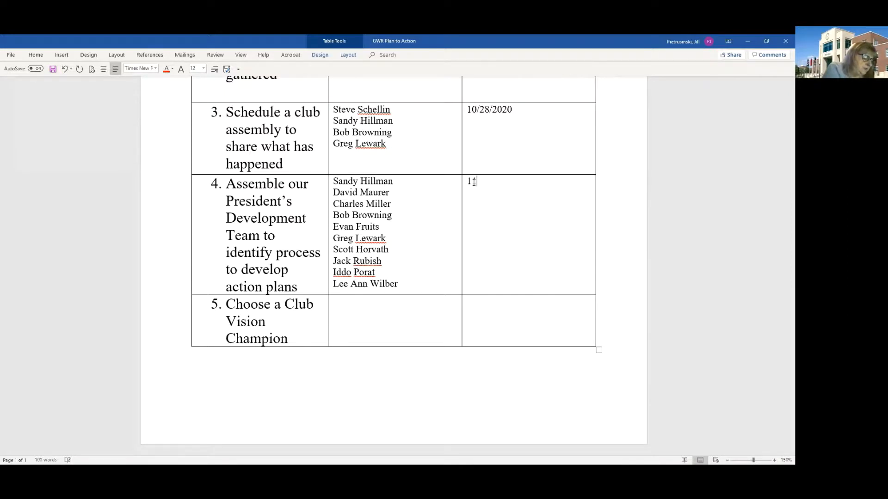
{"action": "type", "text": "/"}
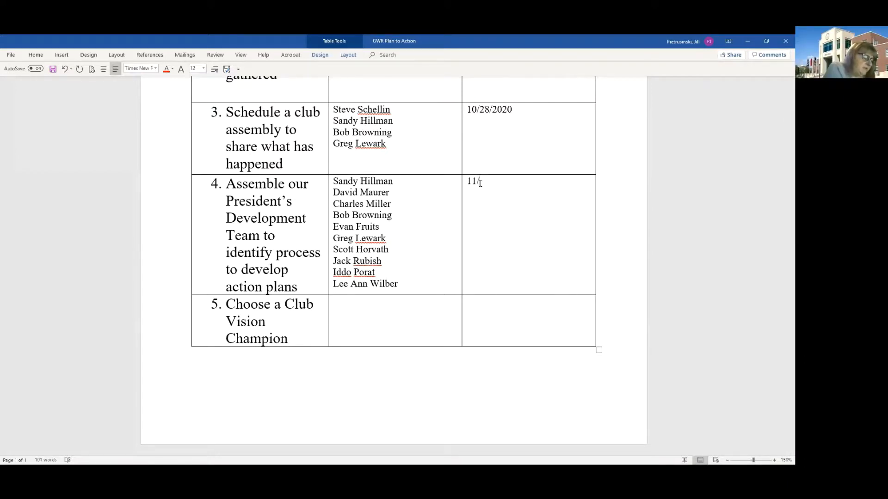
{"action": "type", "text": "17/"}
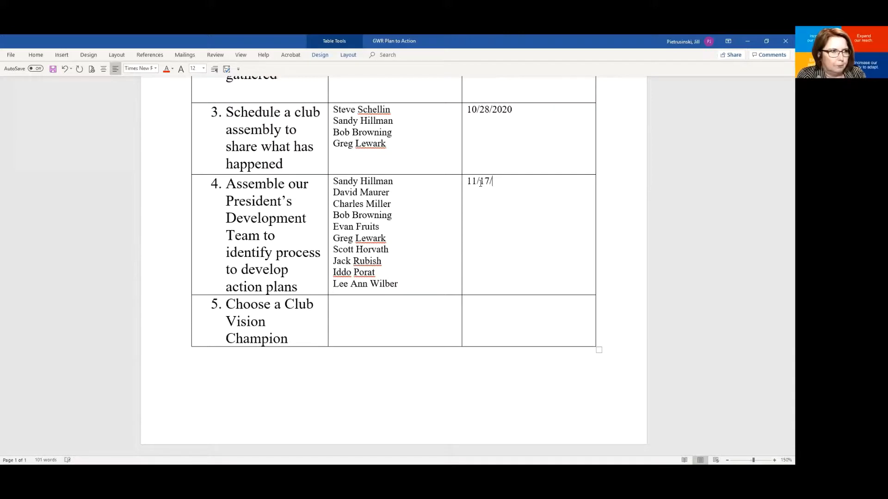
{"action": "type", "text": "2020"}
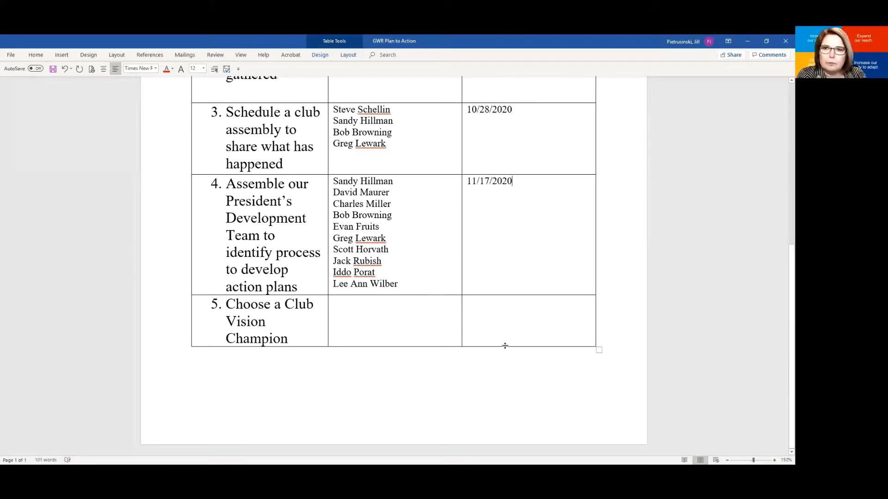
{"action": "left_click", "coordinate": [335, 306]}
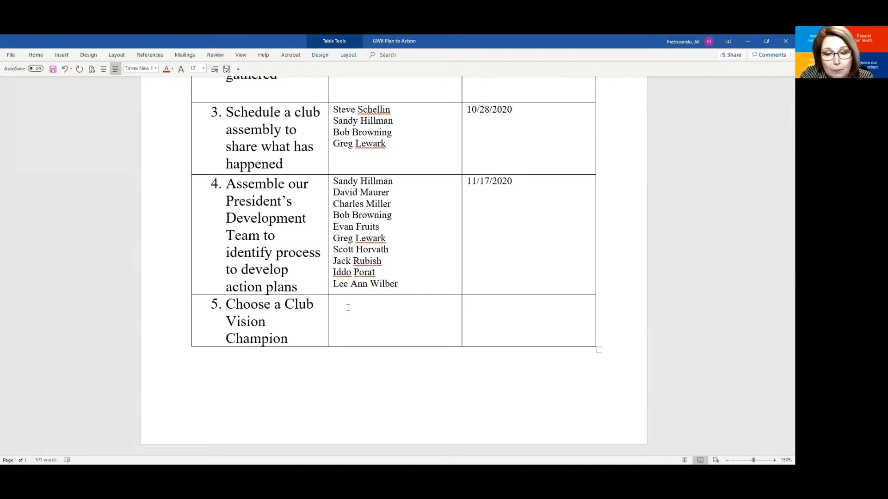
Step: Enter 'Next 3 years' as step 5's target date in the action table
{"action": "left_click", "coordinate": [348, 308]}
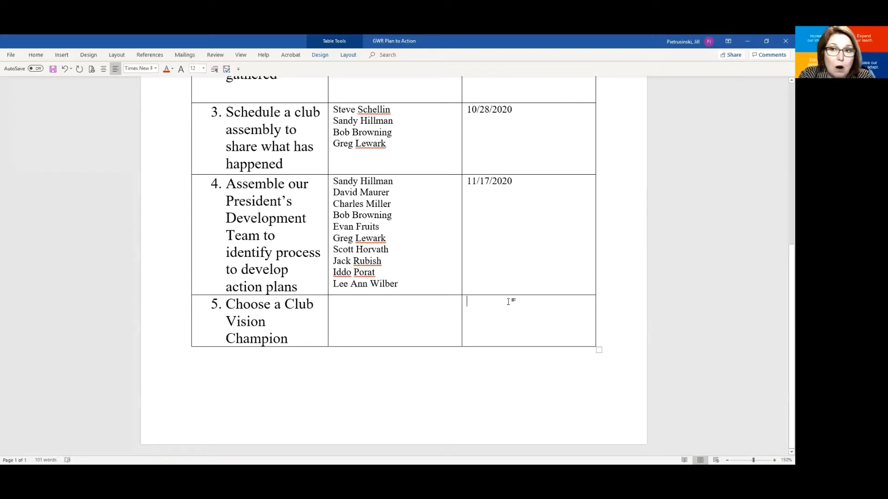
{"action": "type", "text": "Next 3"}
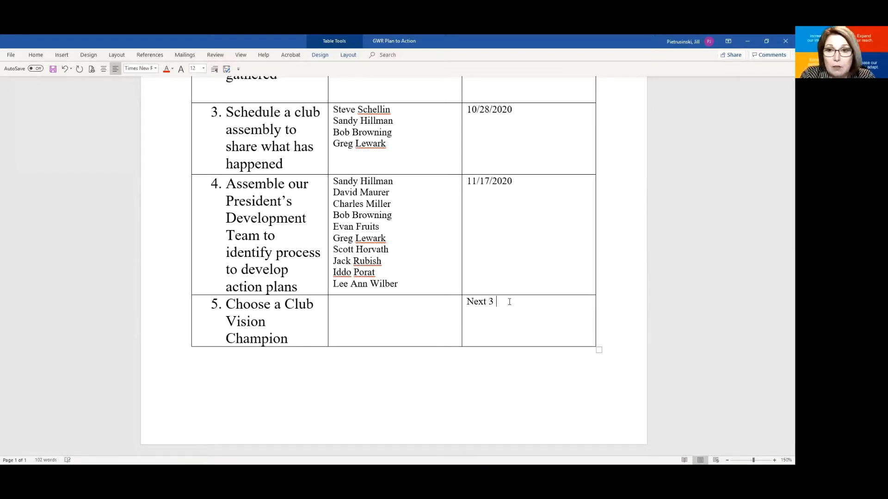
{"action": "type", "text": "years"}
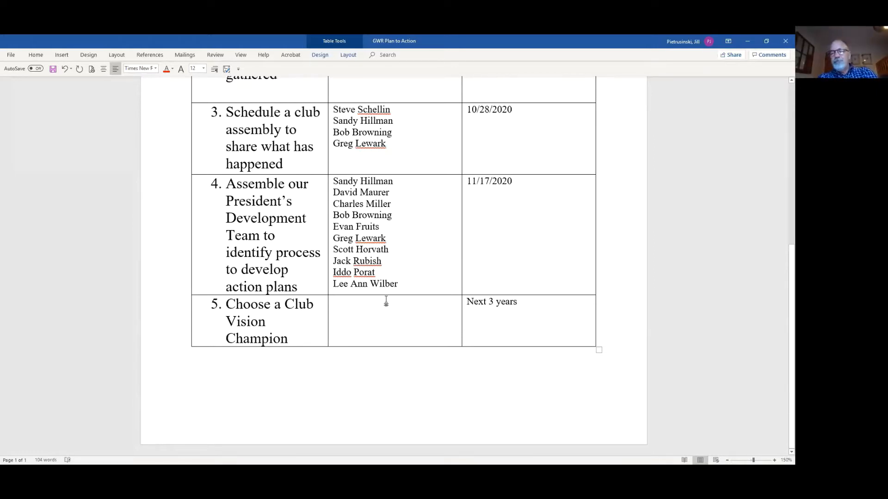
{"action": "left_click", "coordinate": [385, 301]}
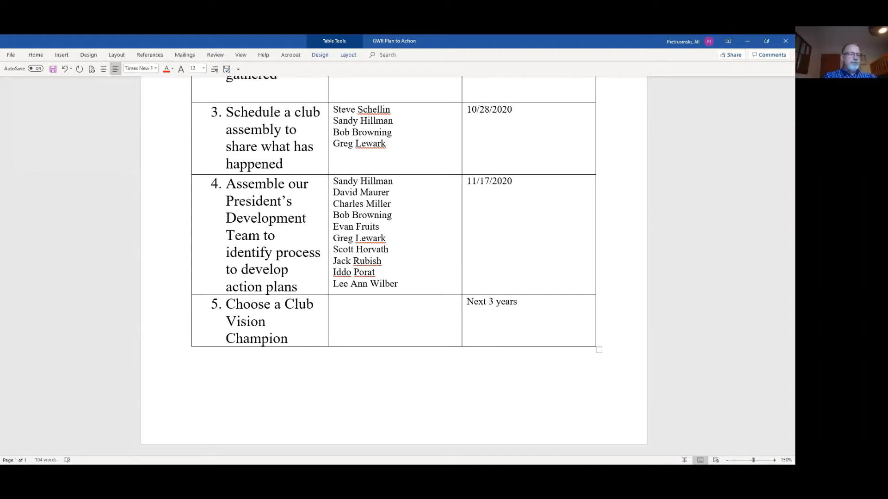
{"action": "left_click", "coordinate": [336, 302]}
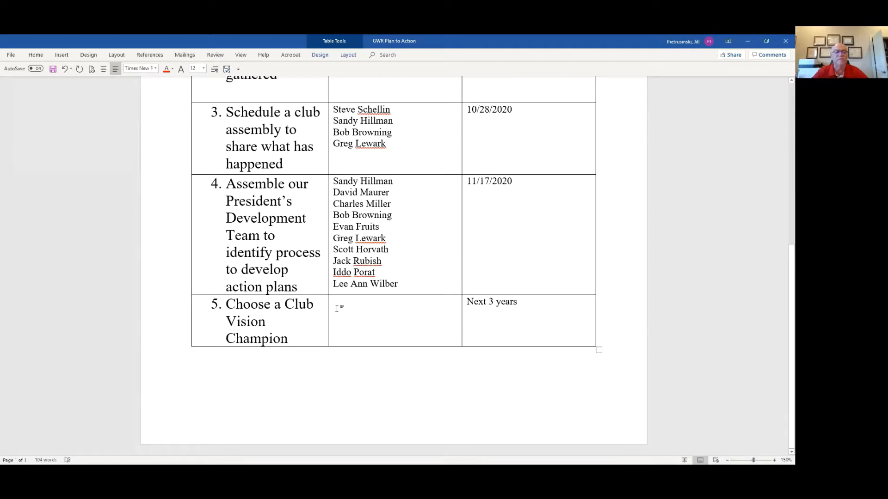
{"action": "left_click", "coordinate": [339, 308]}
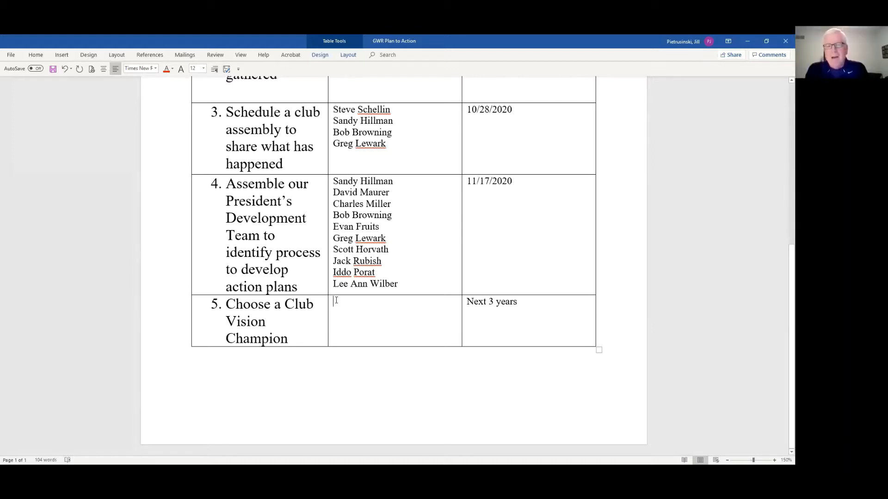
{"action": "type", "text": "Randy J"}
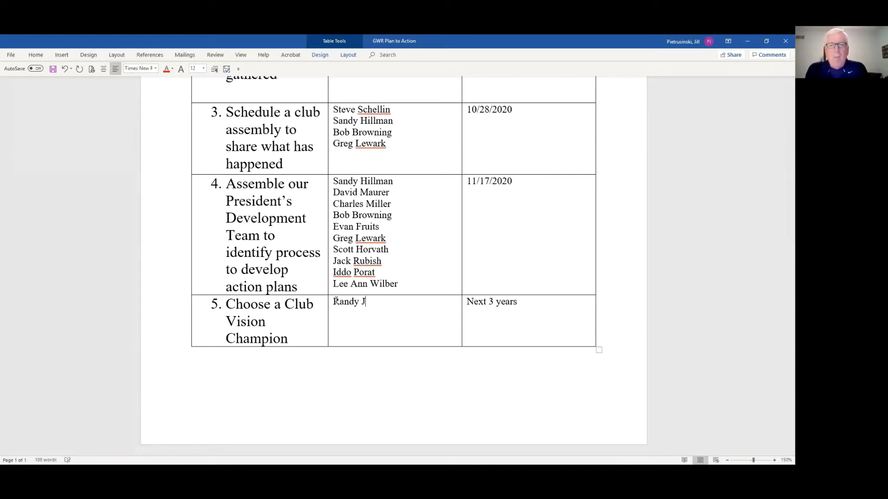
{"action": "type", "text": "ohnson"}
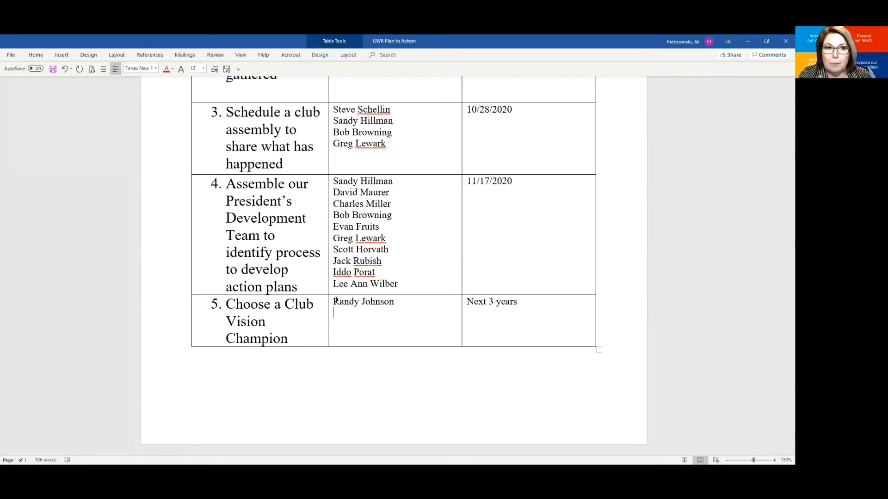
{"action": "type", "text": "M"}
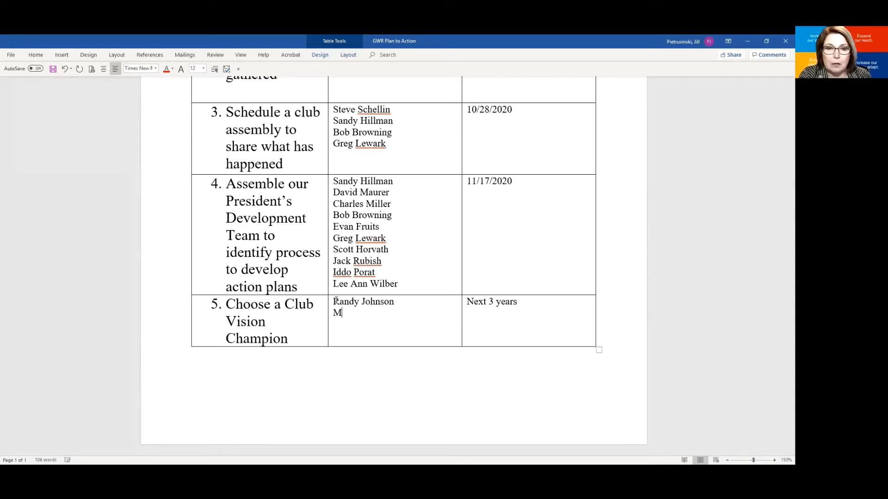
{"action": "type", "text": "i"}
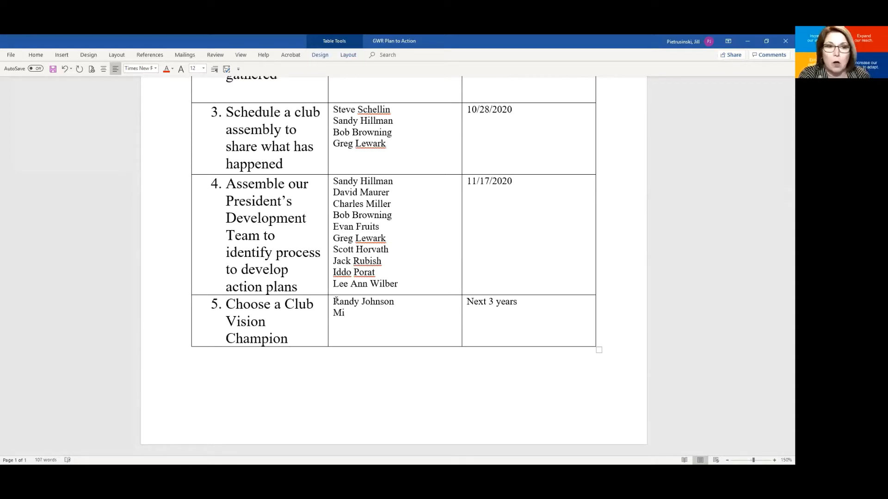
{"action": "type", "text": "ke Crum"}
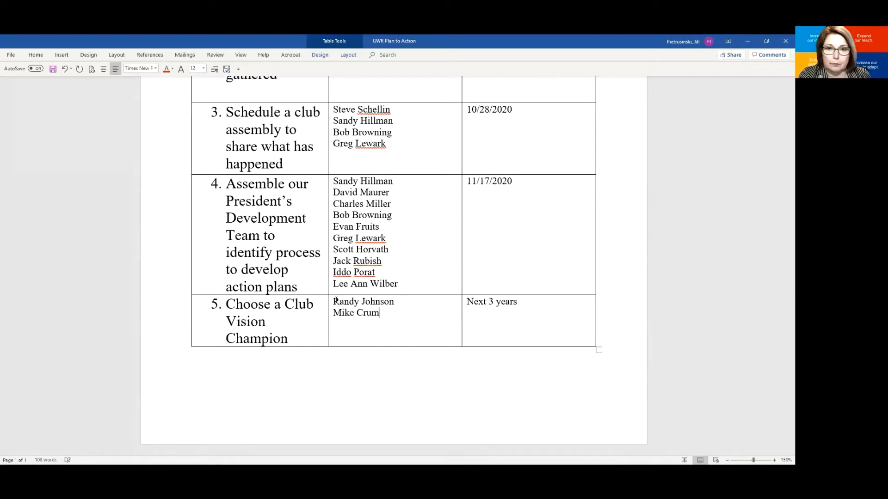
{"action": "type", "text": "bo"}
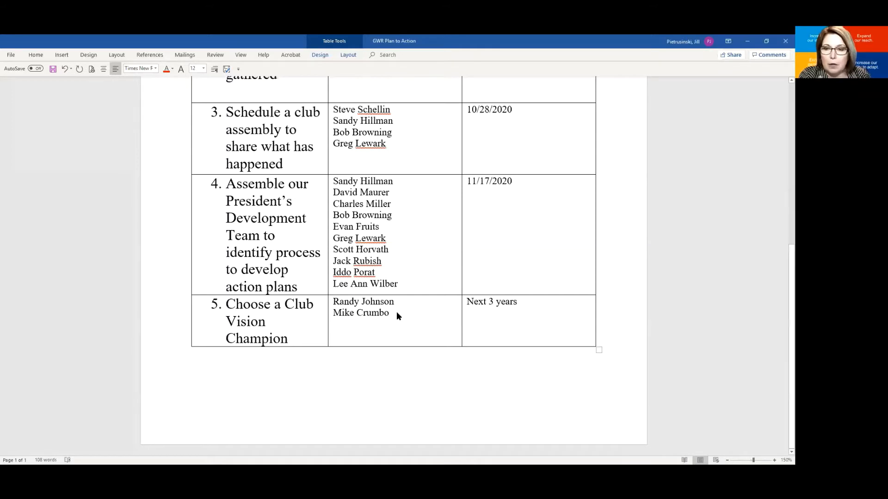
{"action": "type", "text": "Bob Br"}
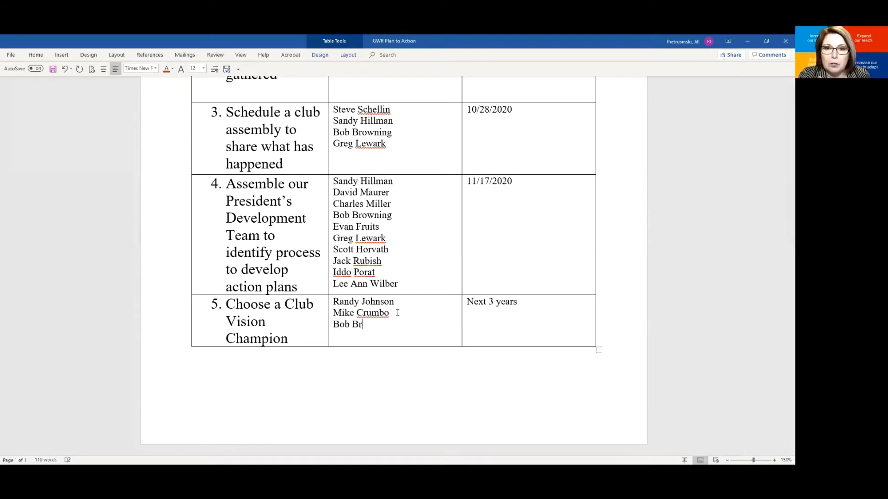
{"action": "type", "text": "owning"}
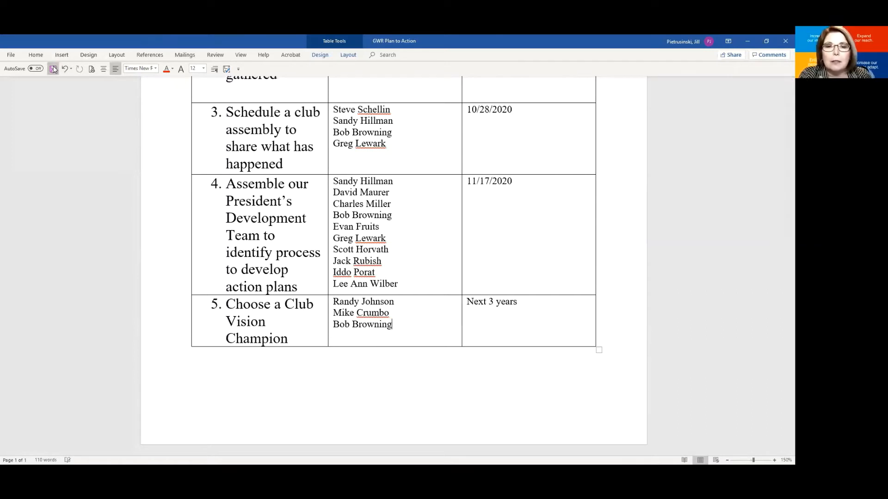
Step: Save the completed Club Visioning Plan to Action document
{"action": "left_click", "coordinate": [52, 69]}
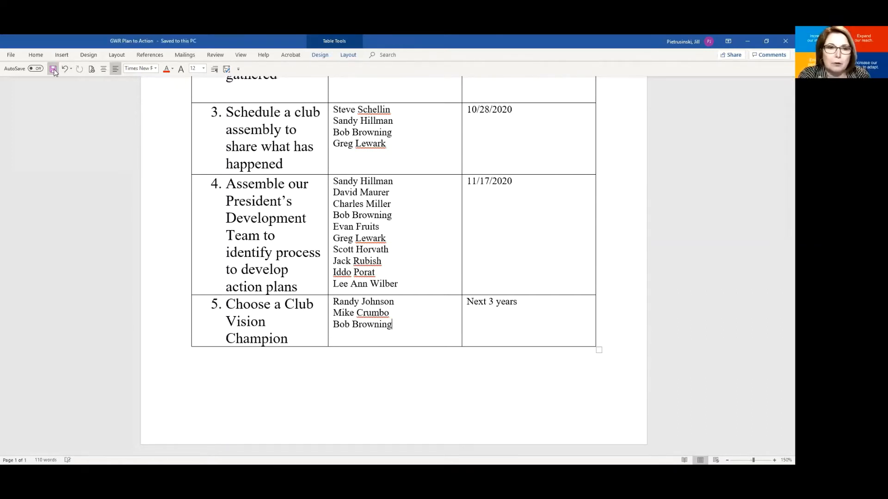
{"action": "left_click", "coordinate": [52, 68]}
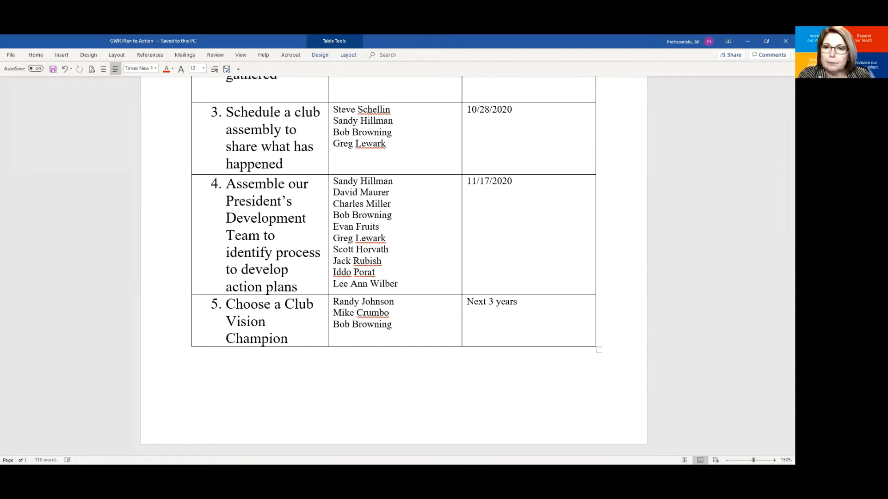